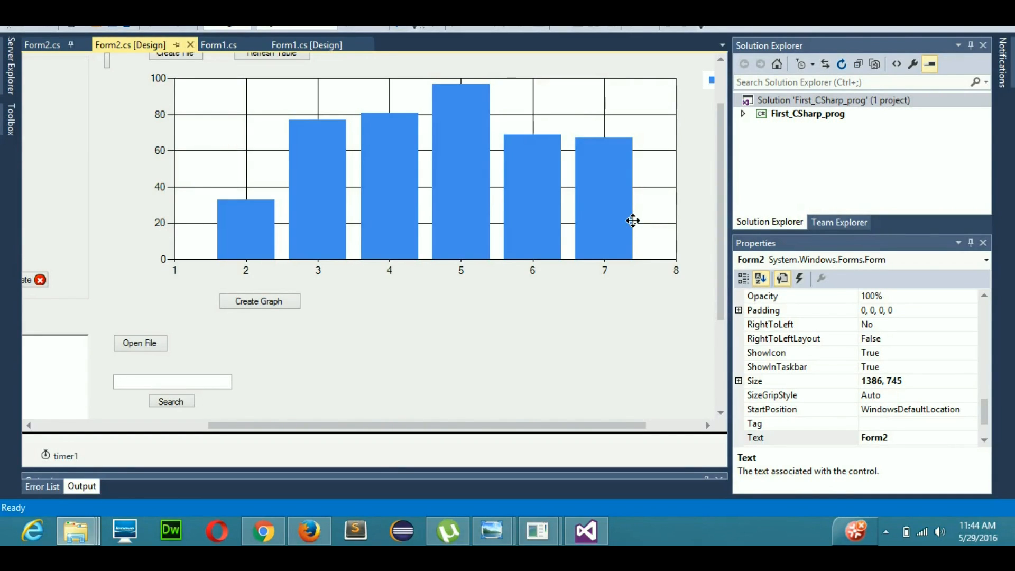
mouse_move(608, 248)
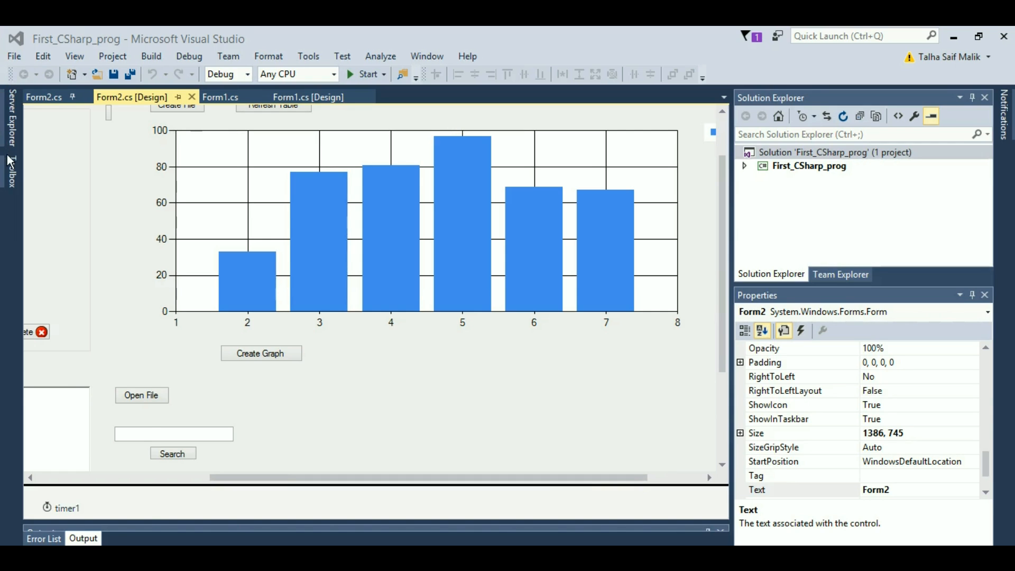
Place a Button from the Toolbox on Form2 and set its Text to 'Open Exe File'
click(11, 171)
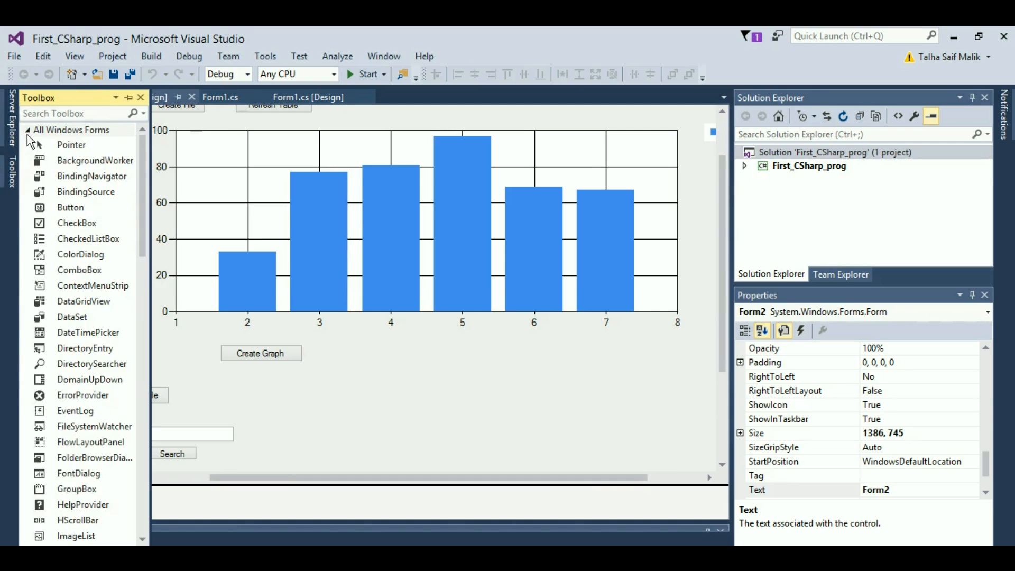
click(70, 207)
text(O)
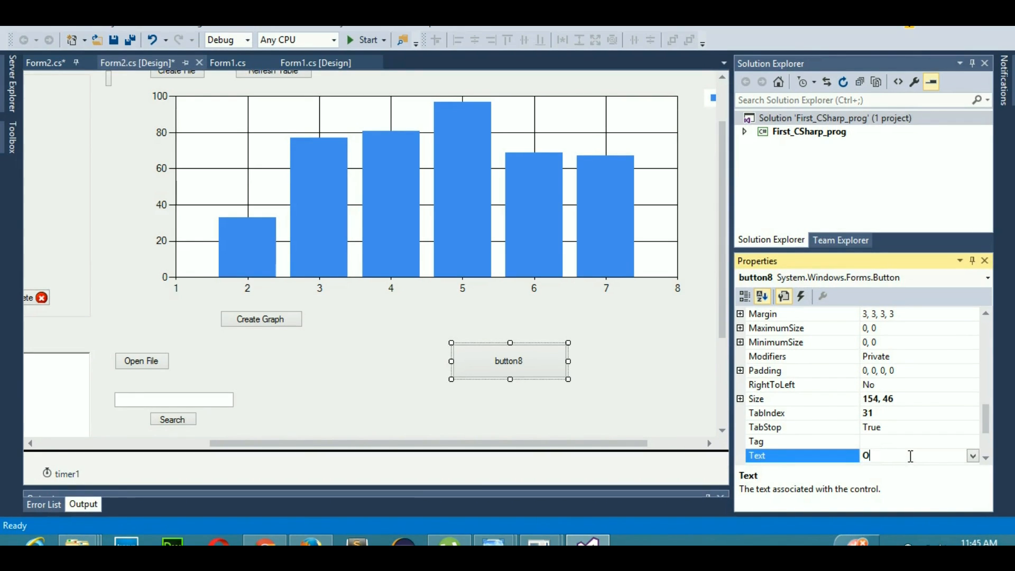
text(pen)
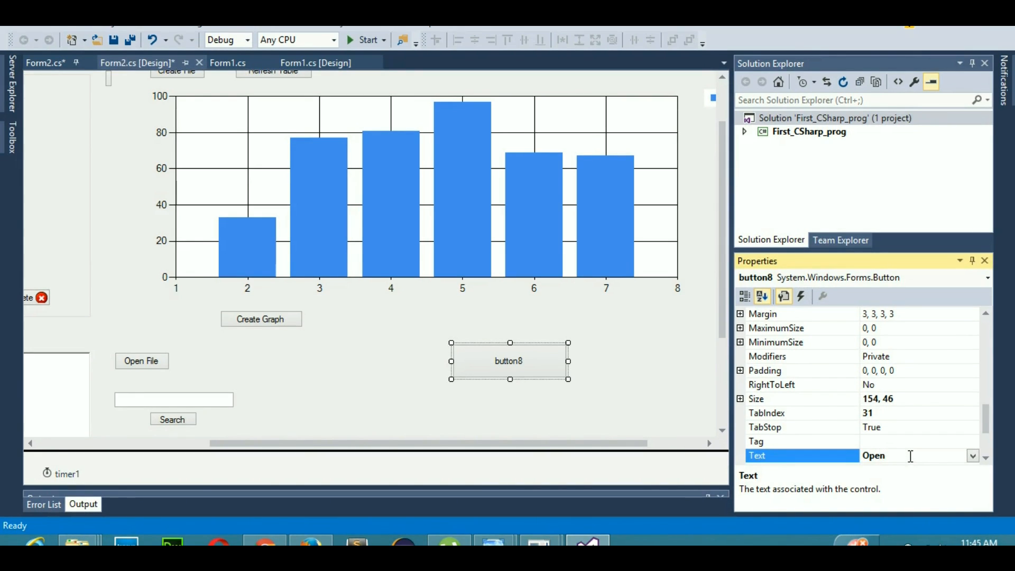
text(Exe Fil)
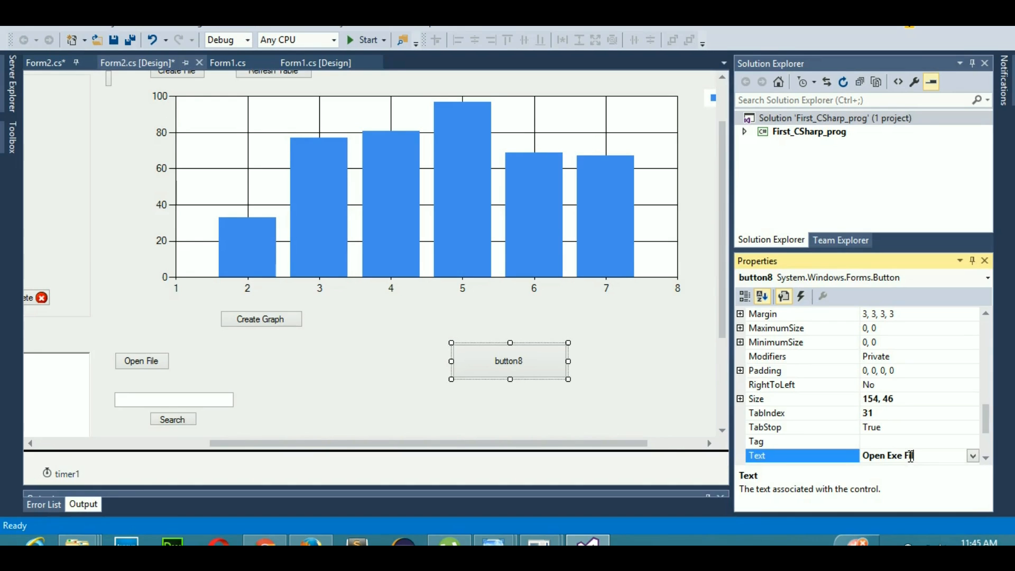
key(Return)
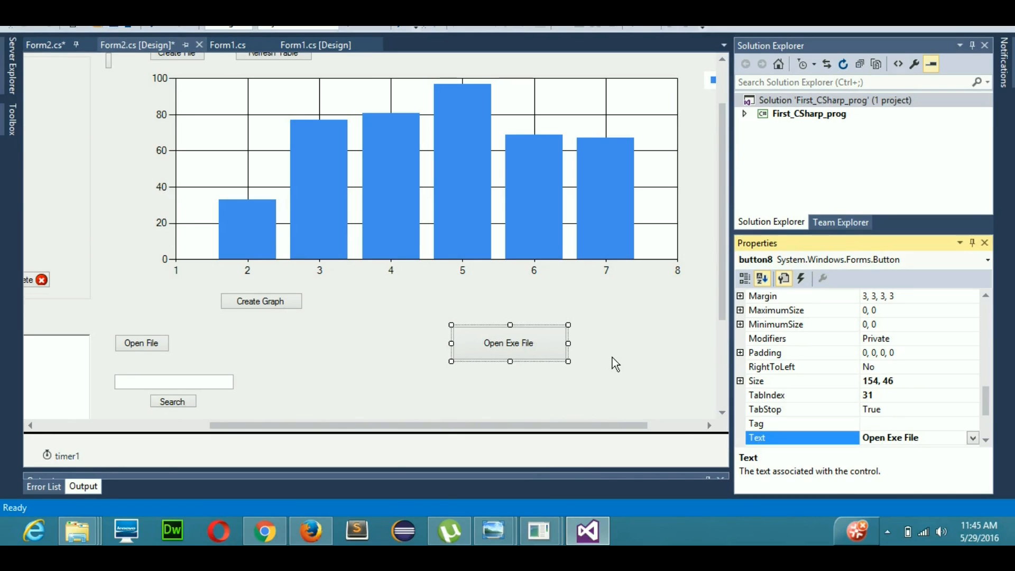
mouse_move(517, 348)
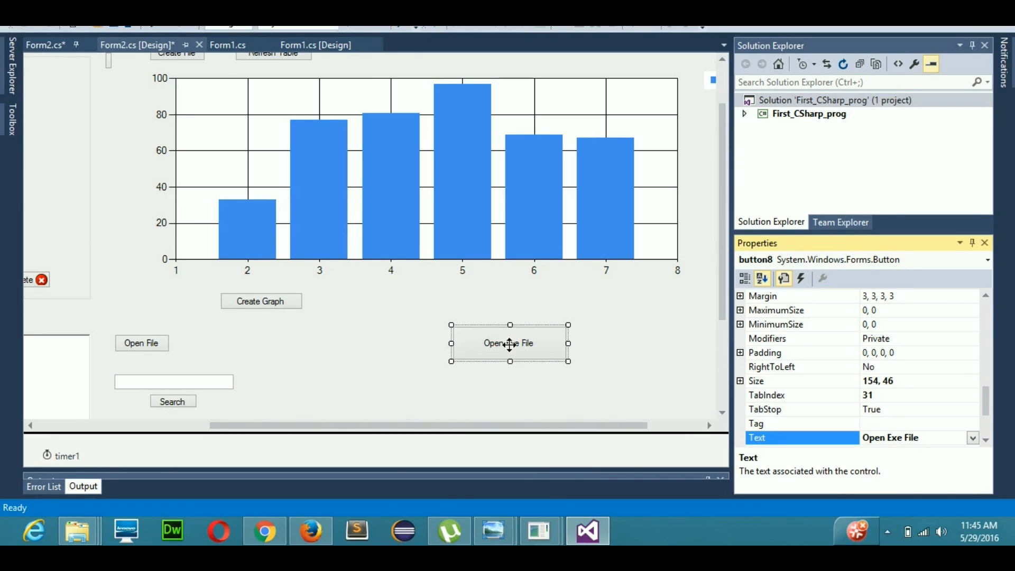
mouse_move(524, 345)
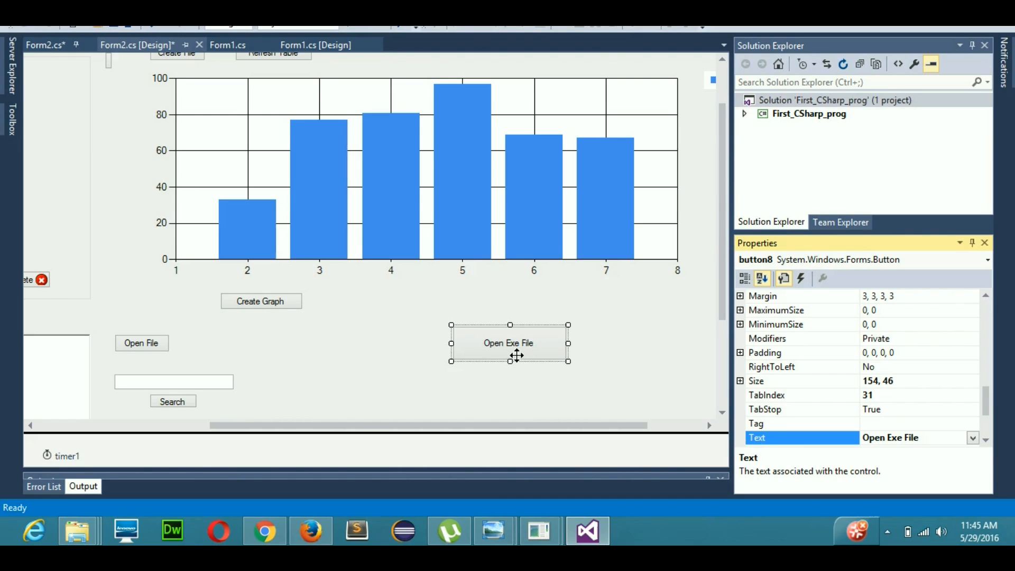
mouse_move(508, 352)
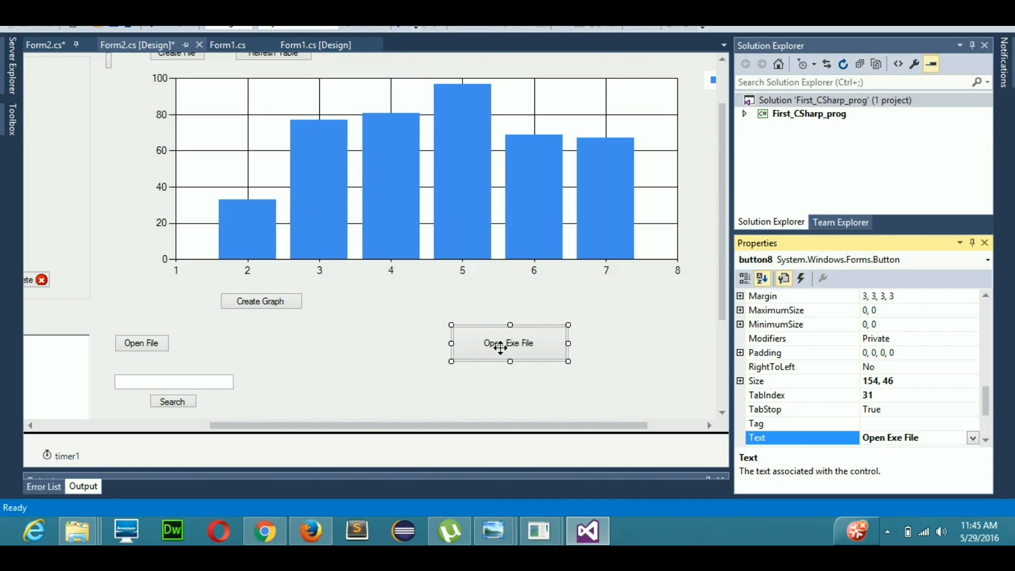
mouse_move(476, 331)
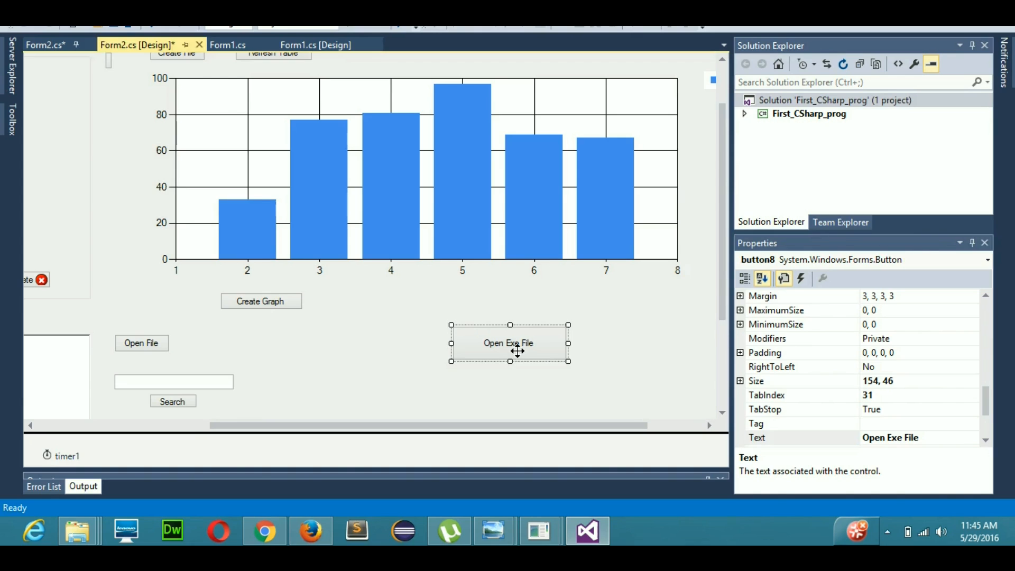
Generate the empty button8_Click_1 handler and add 'using System.Diagnostics;' atop Form2.cs
double_click(508, 343)
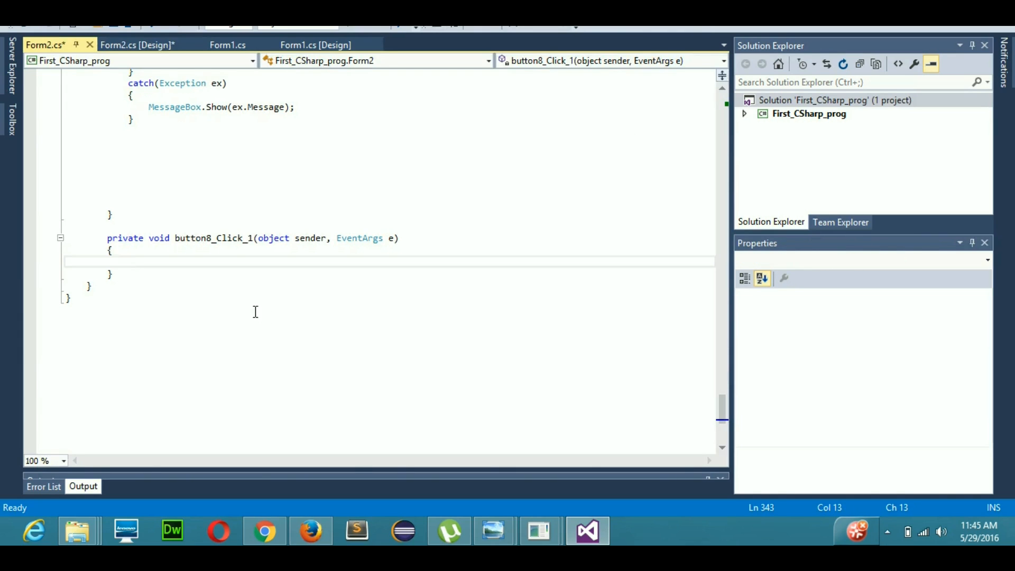
scroll(up, 3)
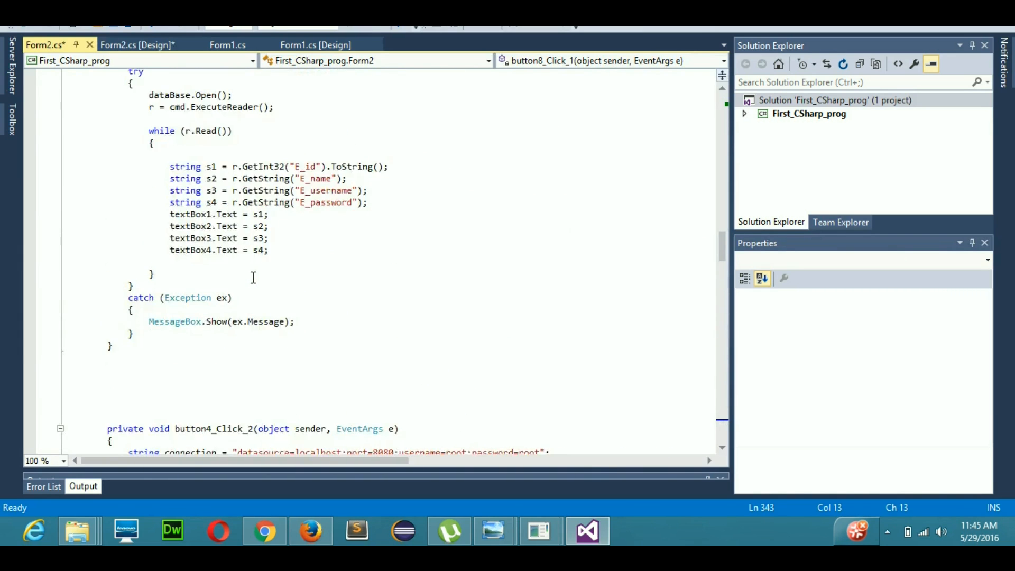
scroll(up, 3)
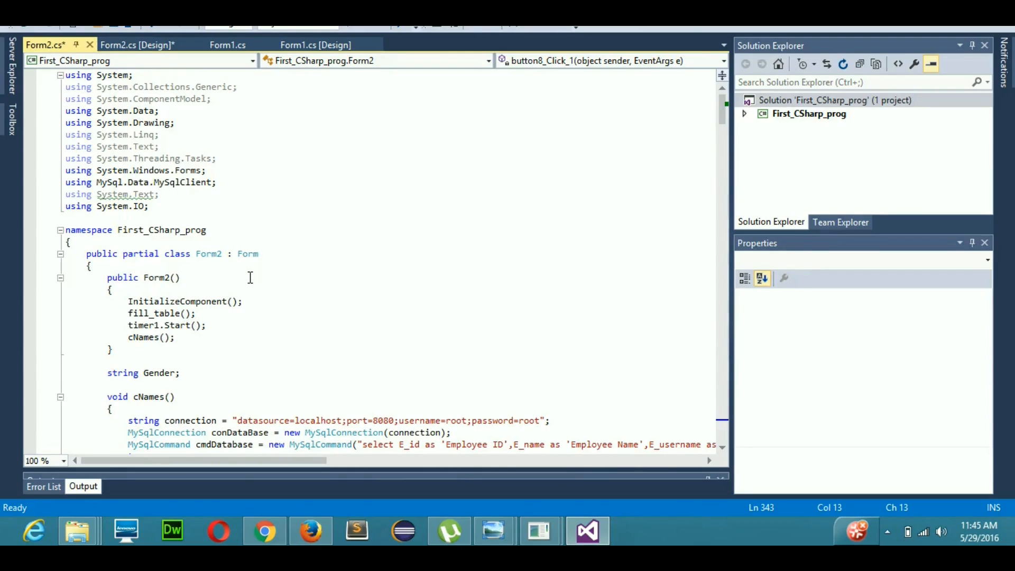
mouse_move(122, 207)
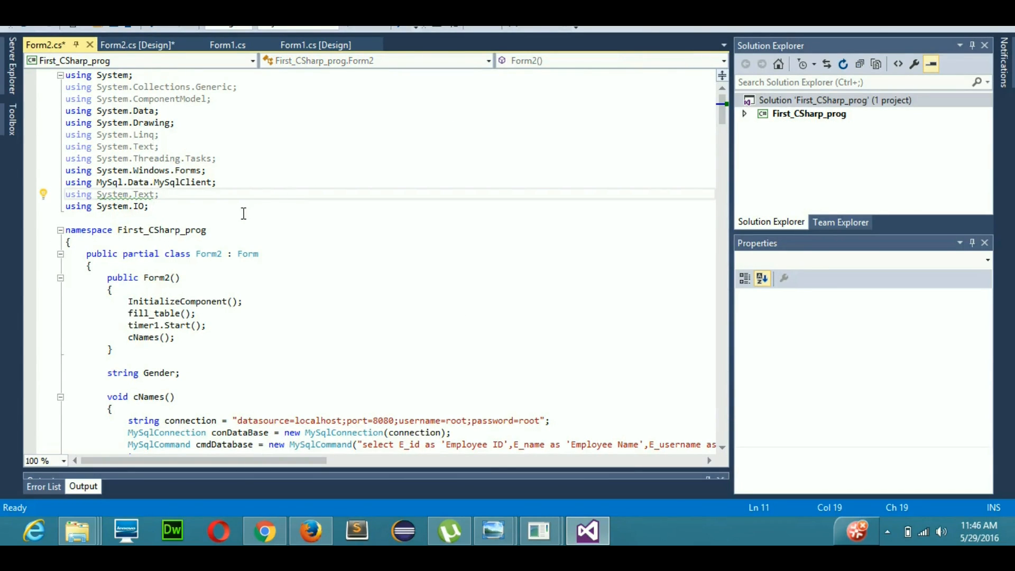
text(using Sy)
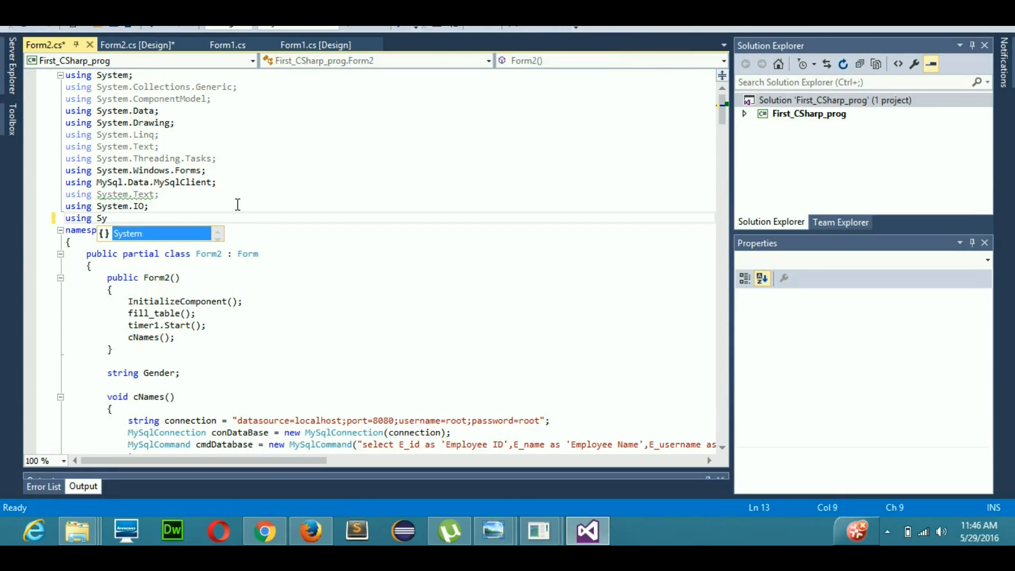
text(stem.Diagnostics;)
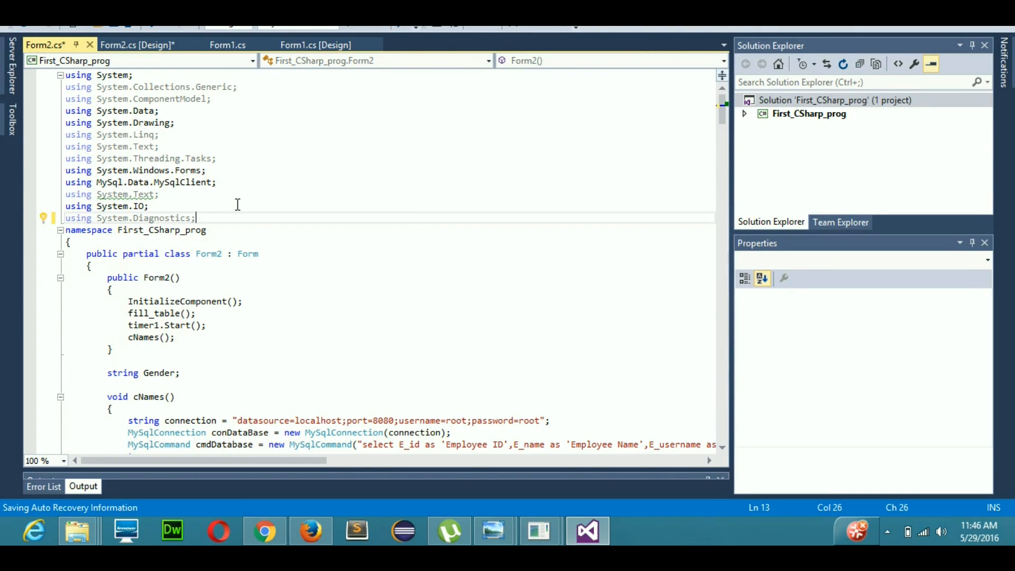
scroll(down, 3)
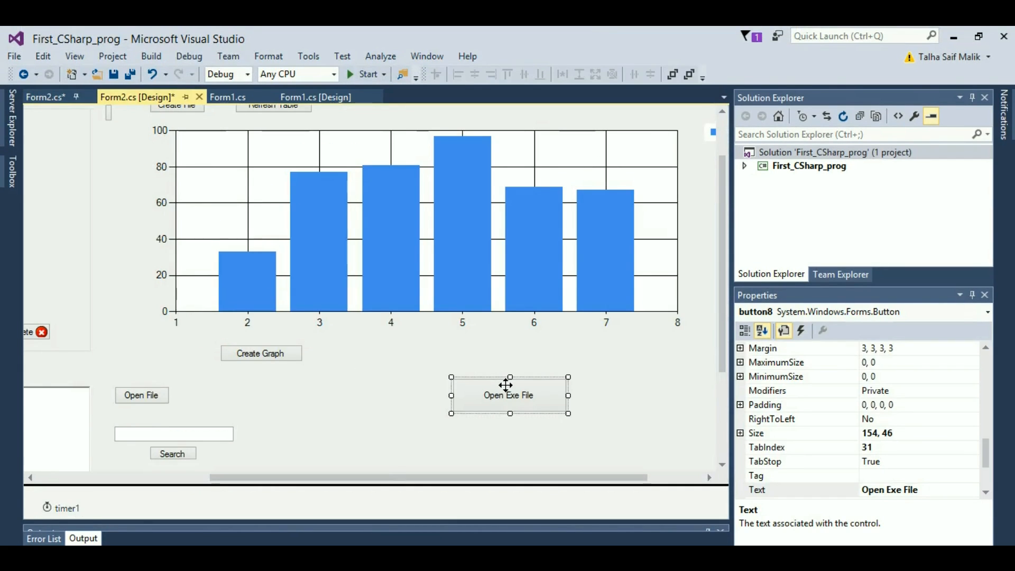
Write 'OpenFileDialog d1 = new OpenFileDialog();' in button8_Click_1 and begin an if statement
double_click(509, 395)
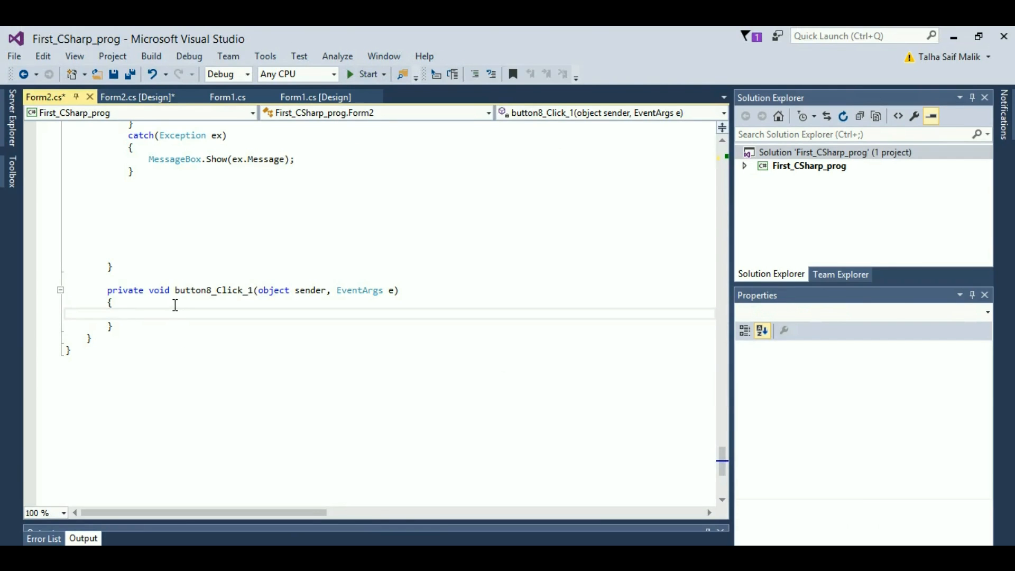
text(OpenFileDialog)
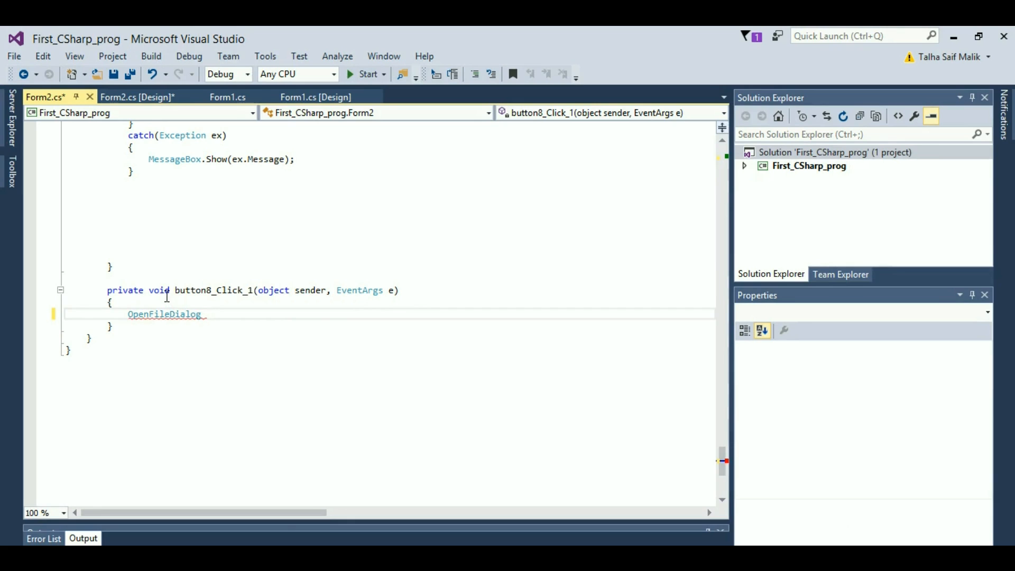
mouse_move(165, 292)
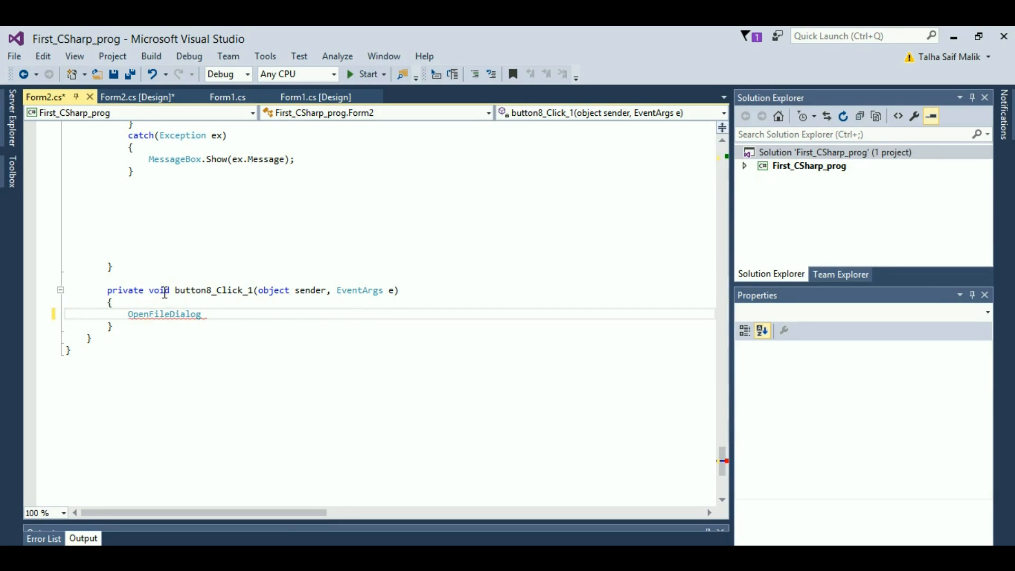
mouse_move(163, 289)
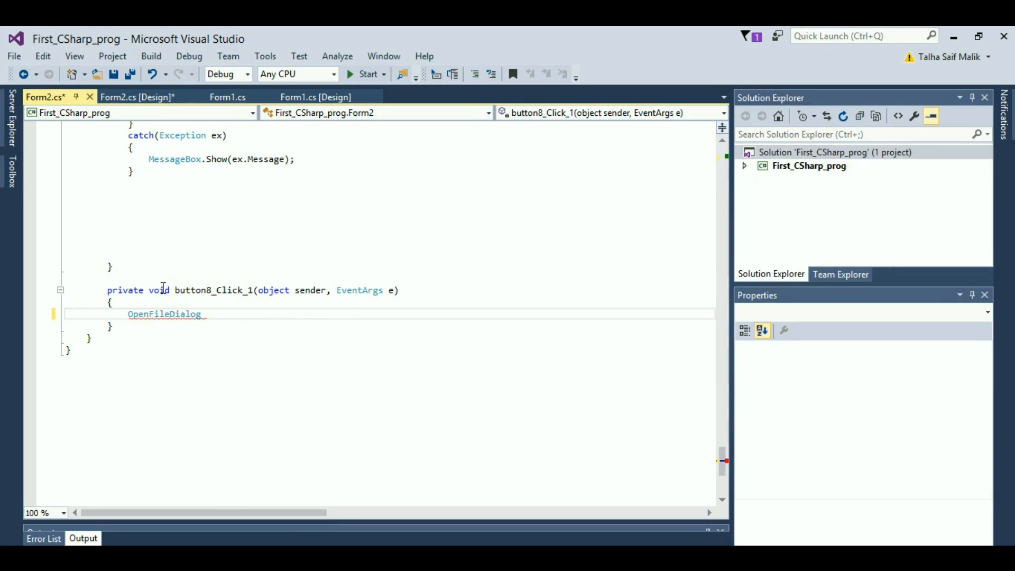
text(d)
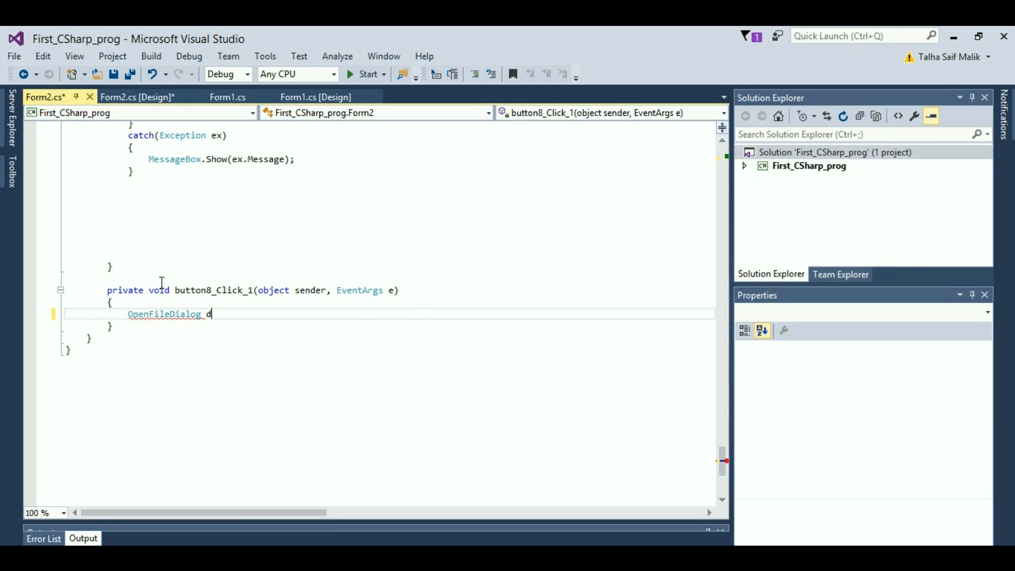
text(1 = new)
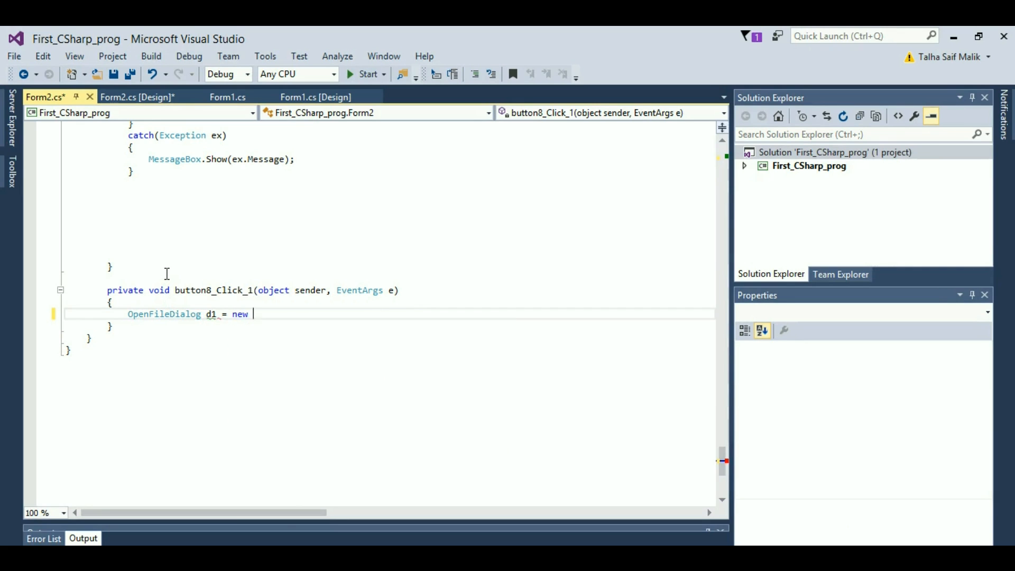
text(OpenFileDialog)
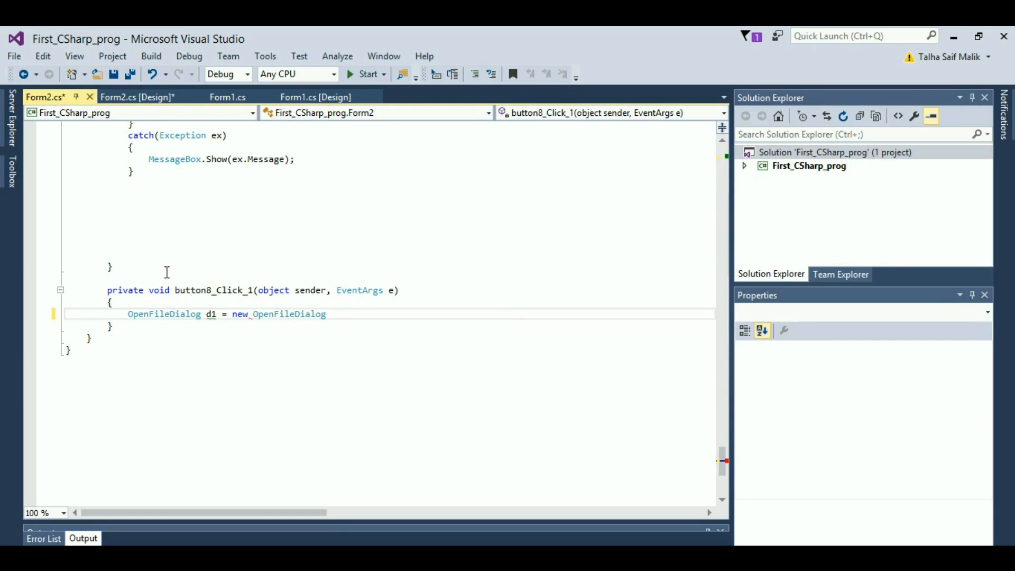
text(();)
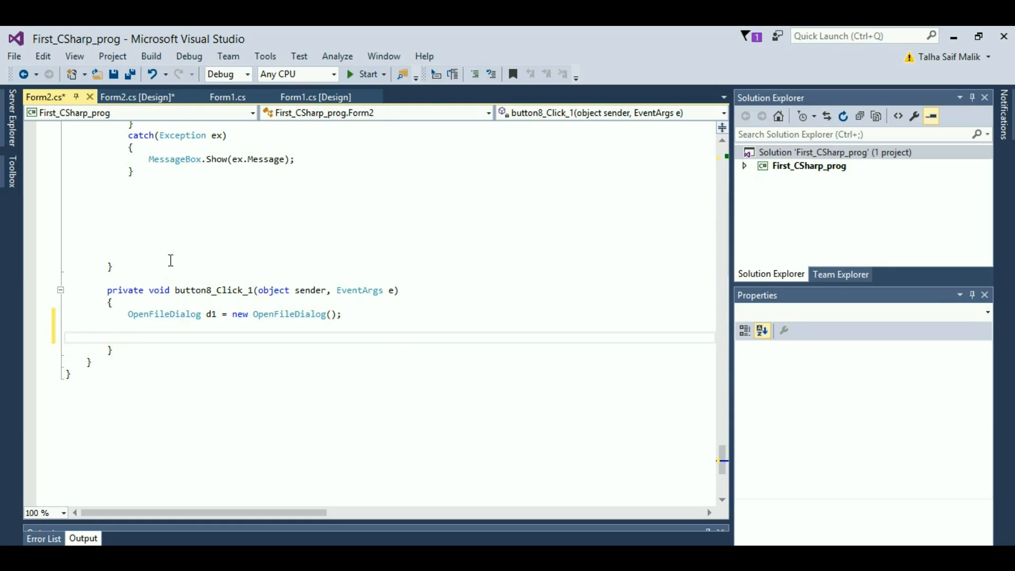
text(if()
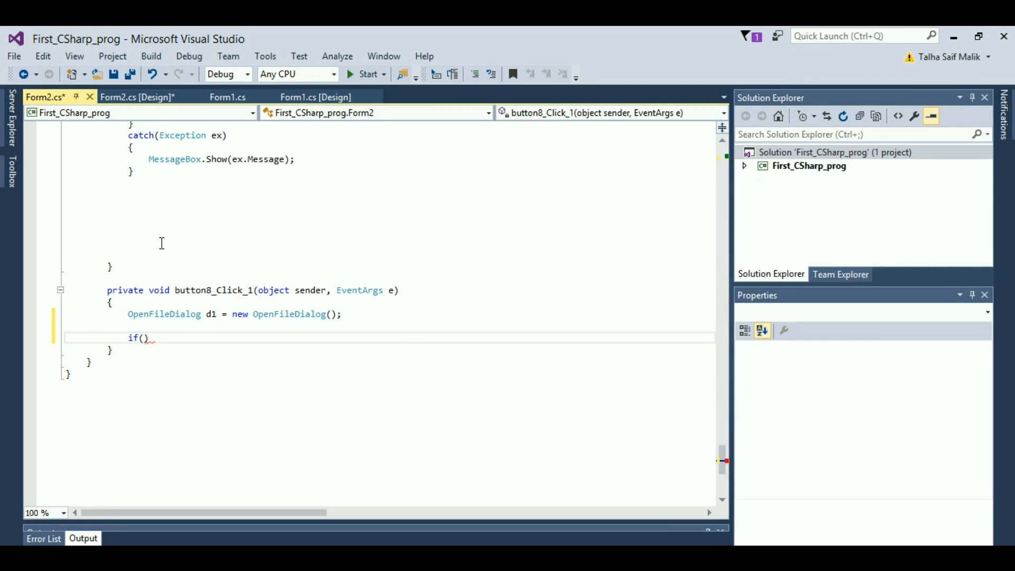
mouse_move(159, 235)
text({)
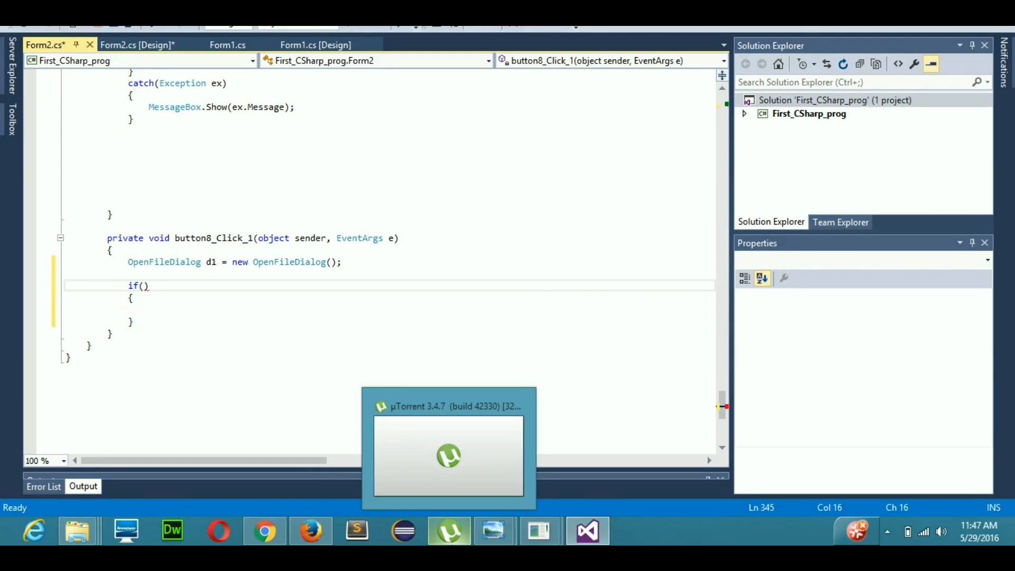
Complete the condition d1.ShowDialog() == System.Windows.Forms.DialogResult.OK with an empty body
text(d1)
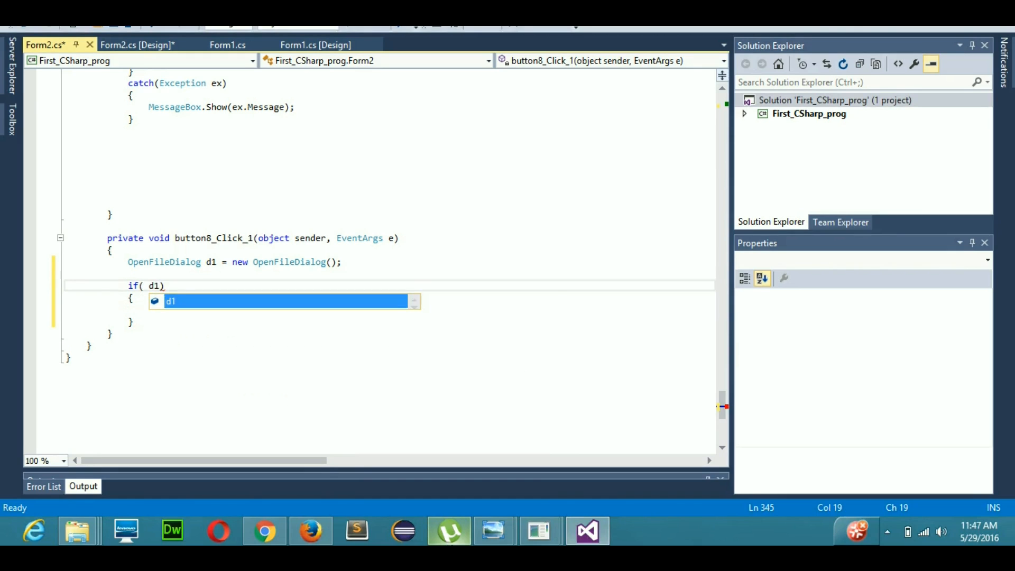
text(.)
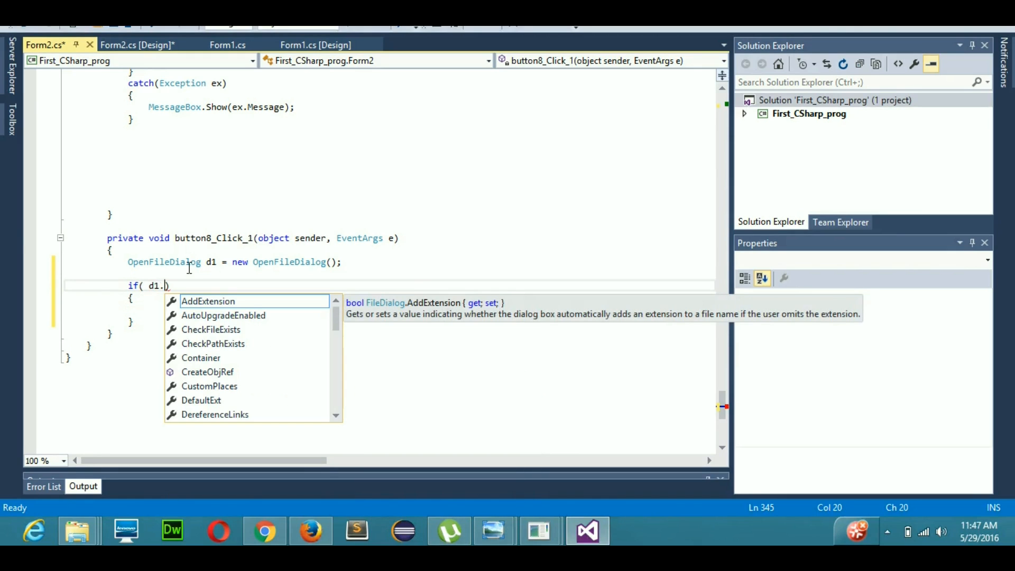
mouse_move(39, 366)
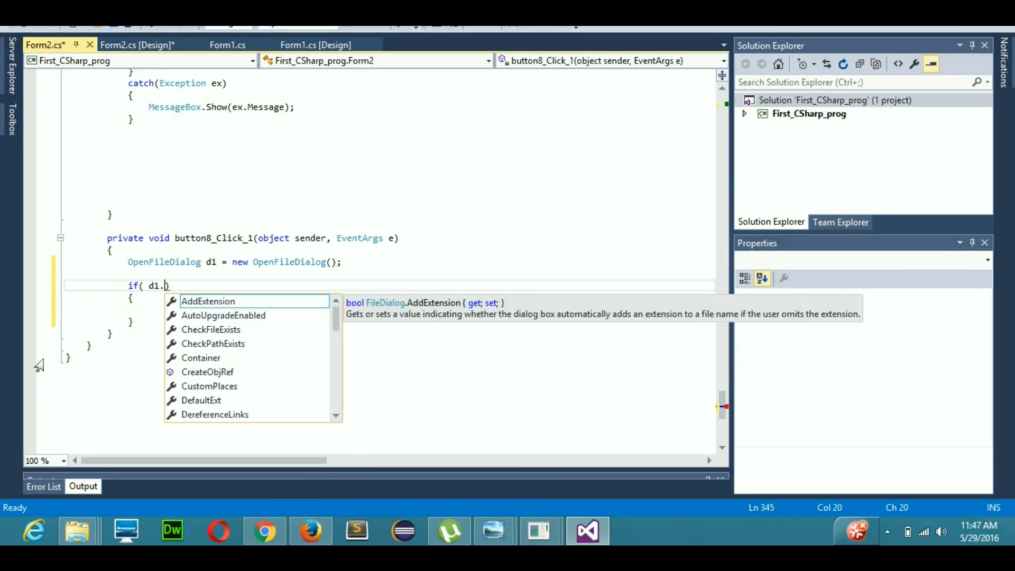
text(ShowDialog()
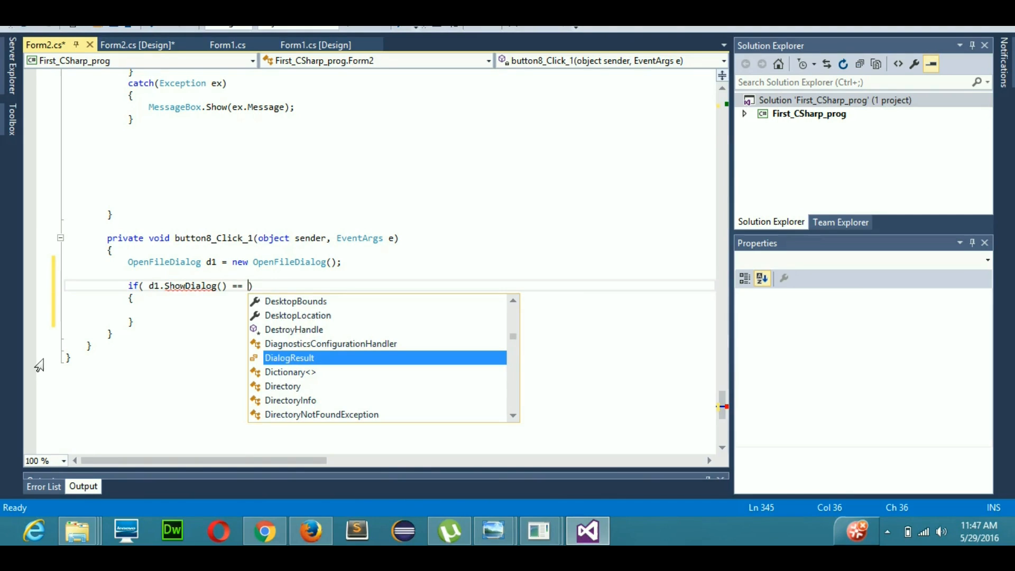
mouse_move(290, 358)
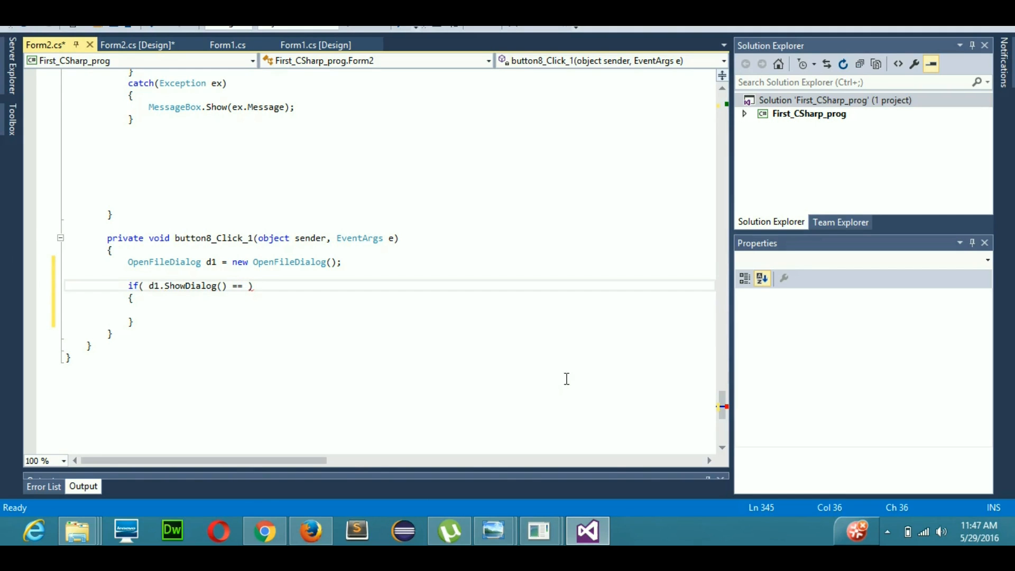
text(System.Windows)
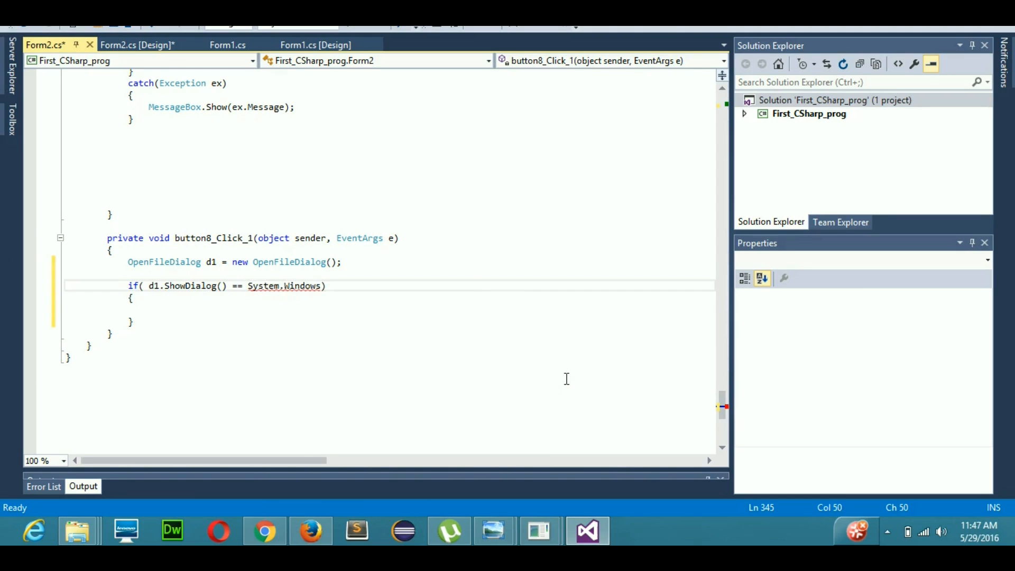
text(.D)
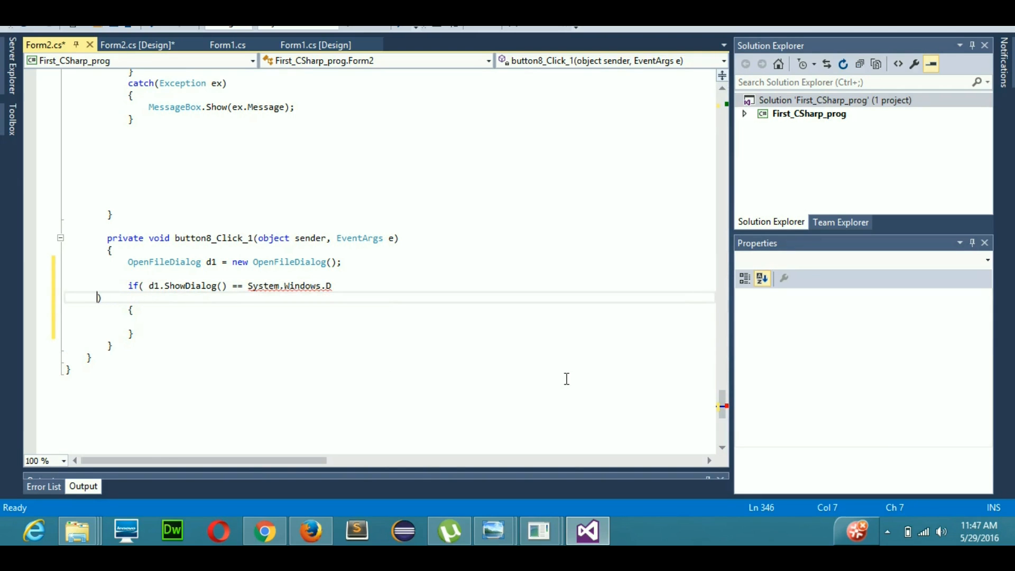
key(backspace)
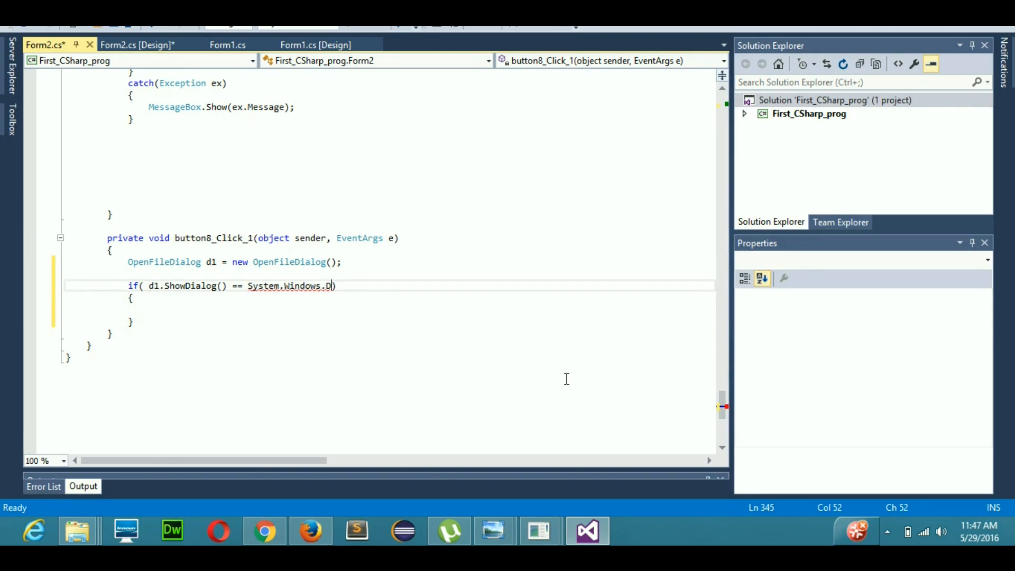
text(orms)
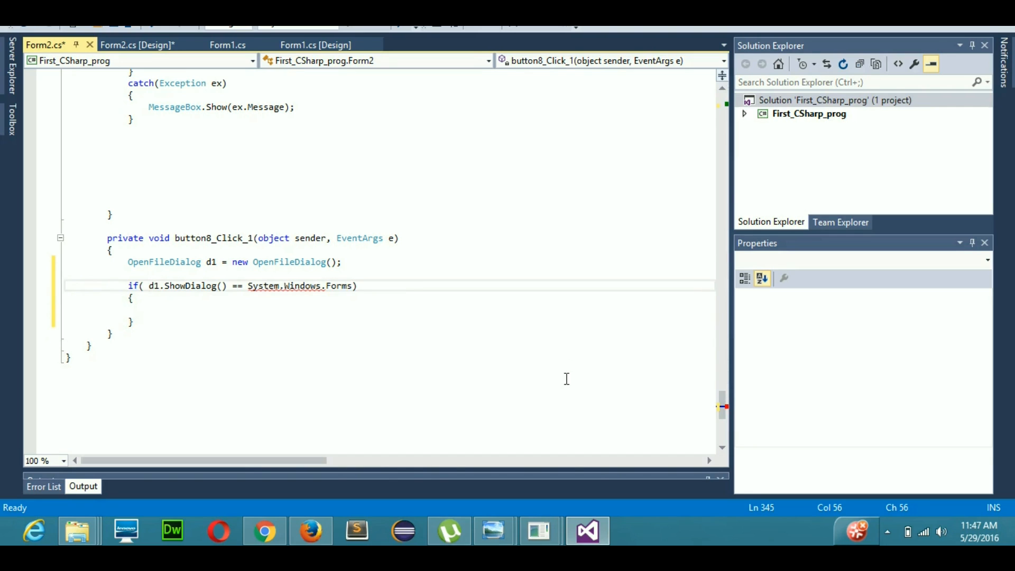
text(DialogResult.OK)
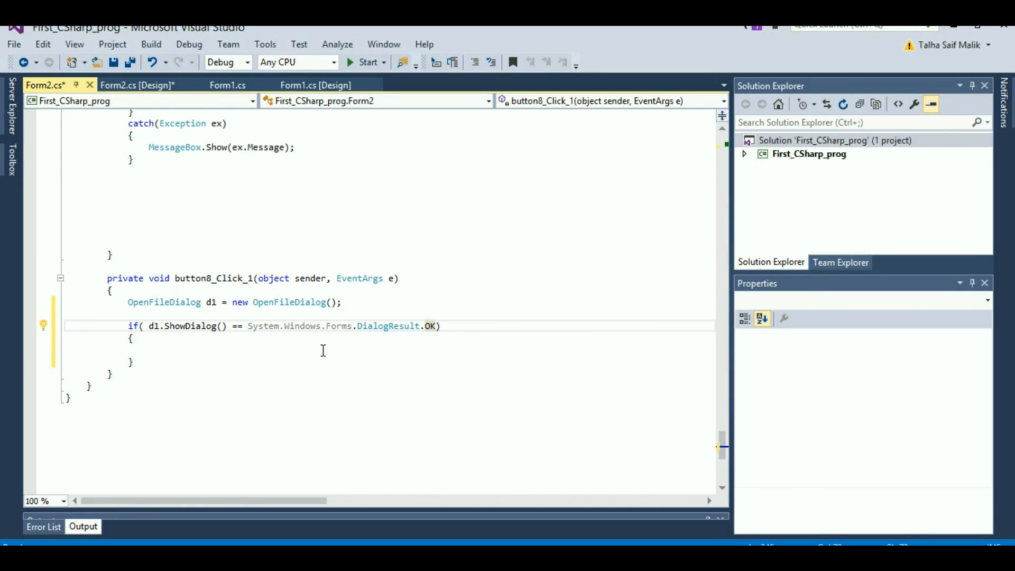
mouse_move(329, 354)
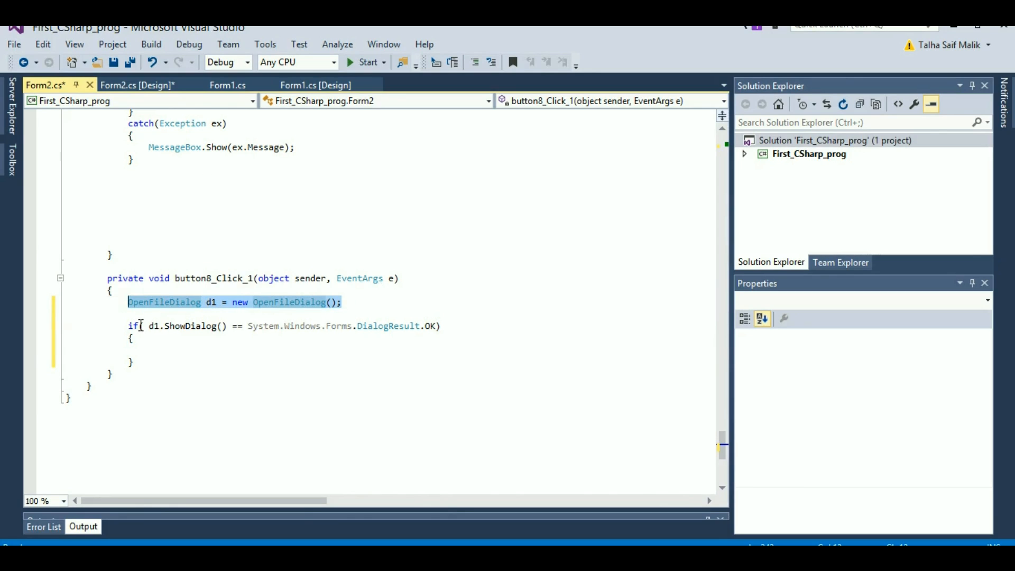
Write 'string path = d1.FileName;' inside the if block, fixing the mistaken parentheses
click(132, 314)
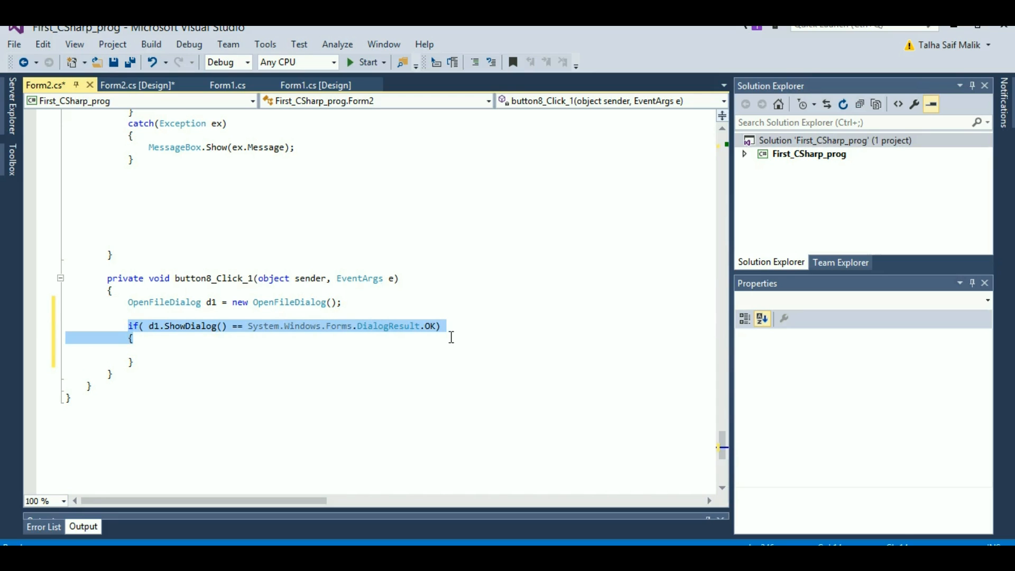
click(149, 350)
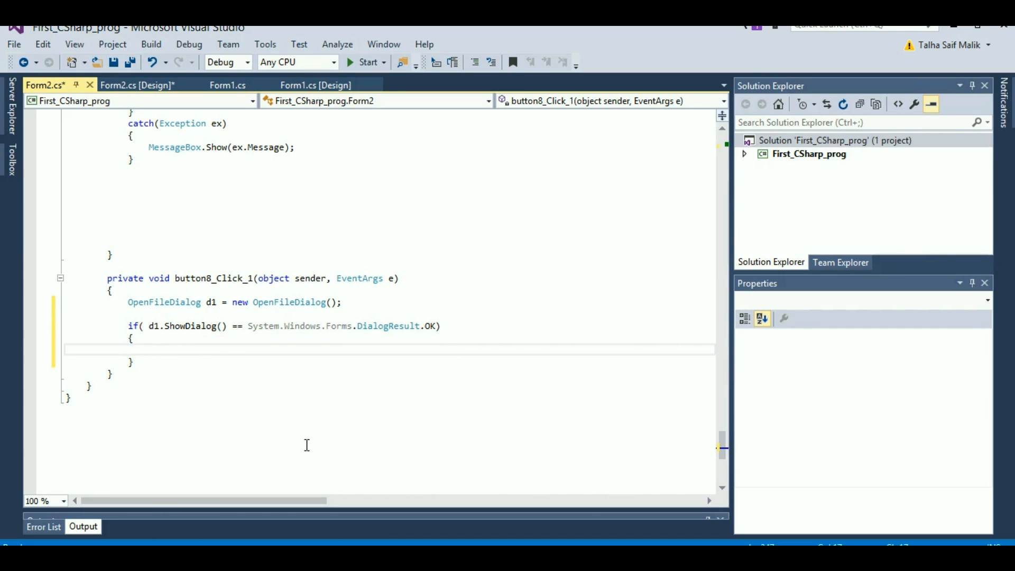
text(string)
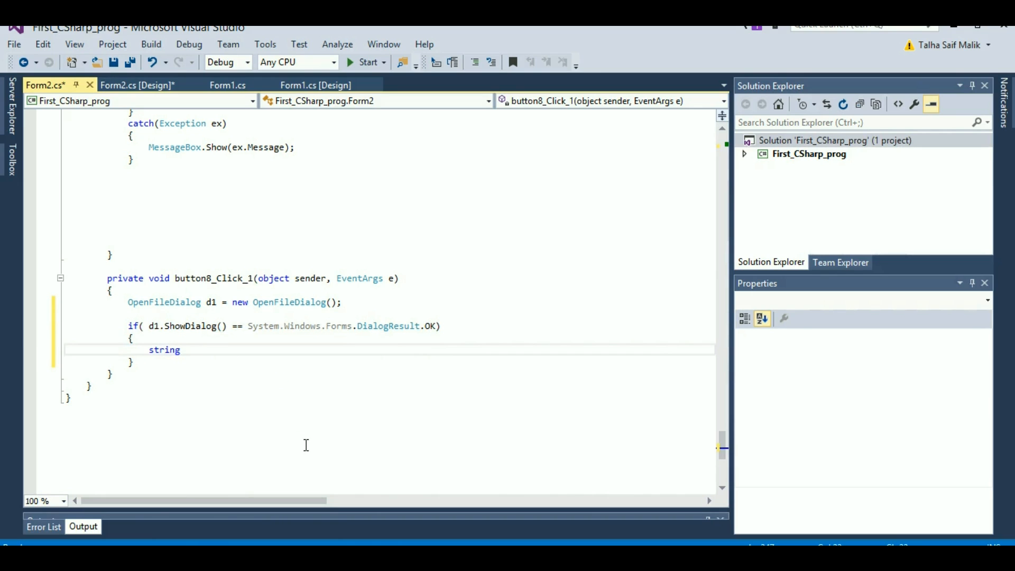
text(path =)
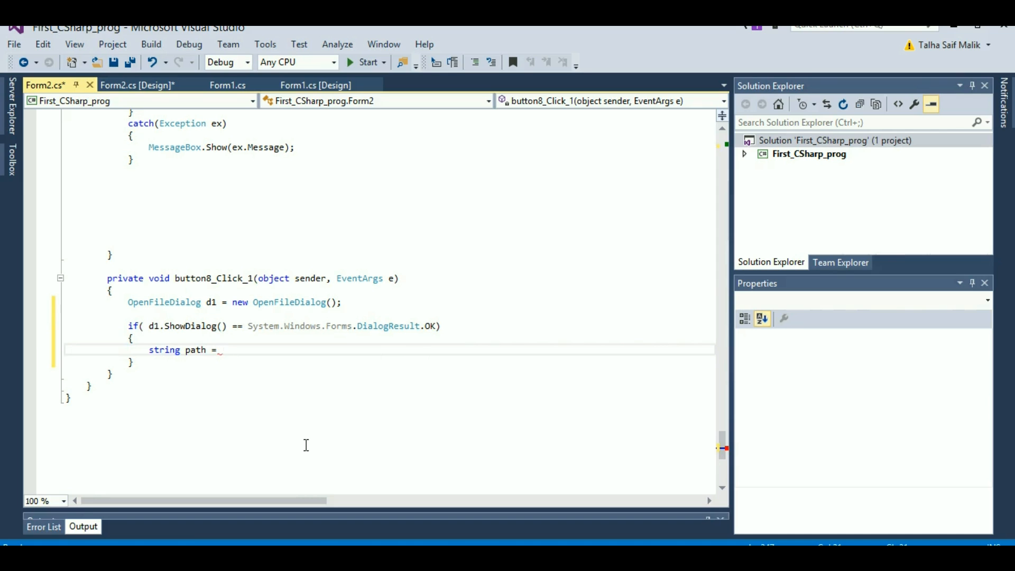
text(d1)
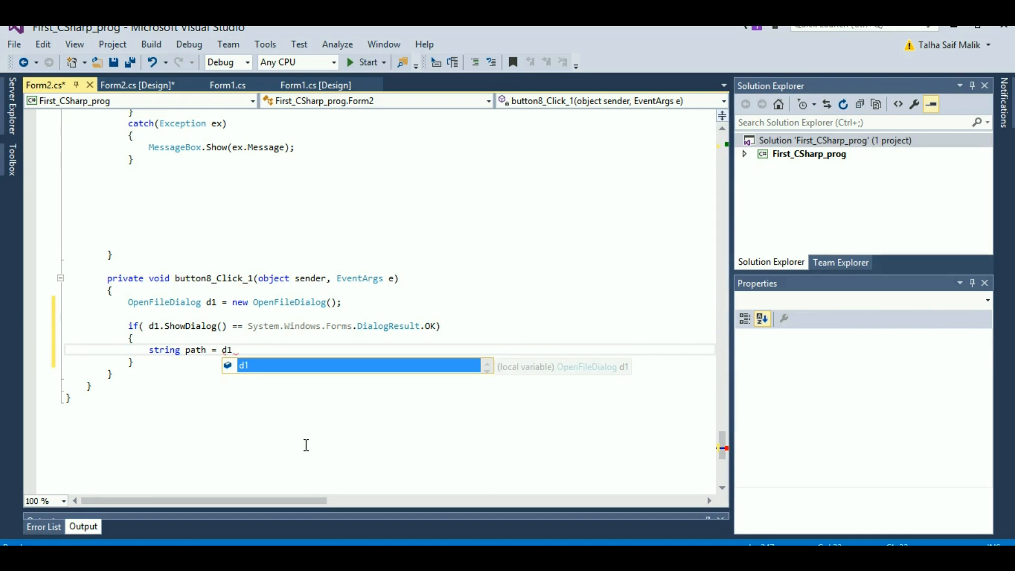
text(.)
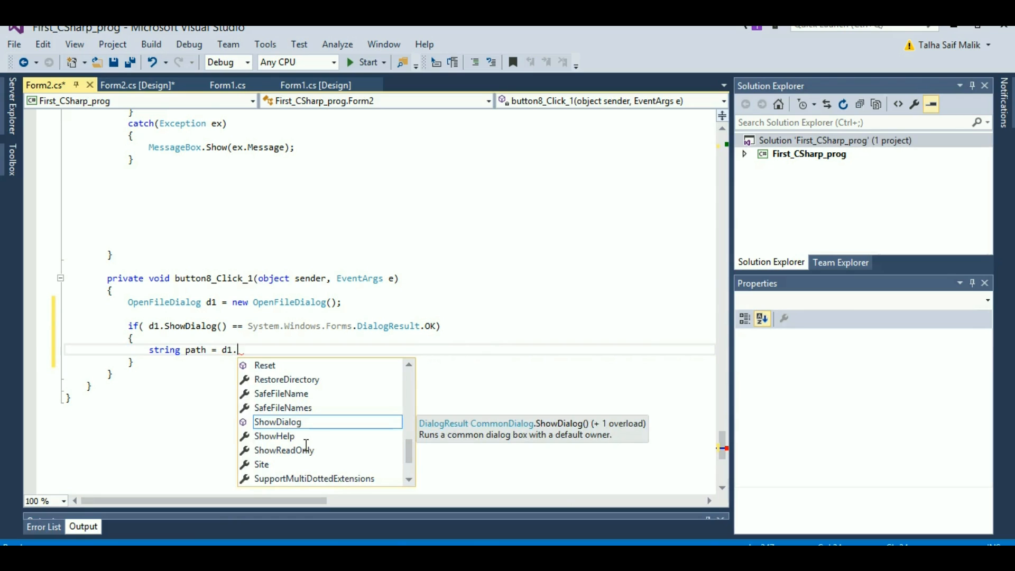
mouse_move(202, 370)
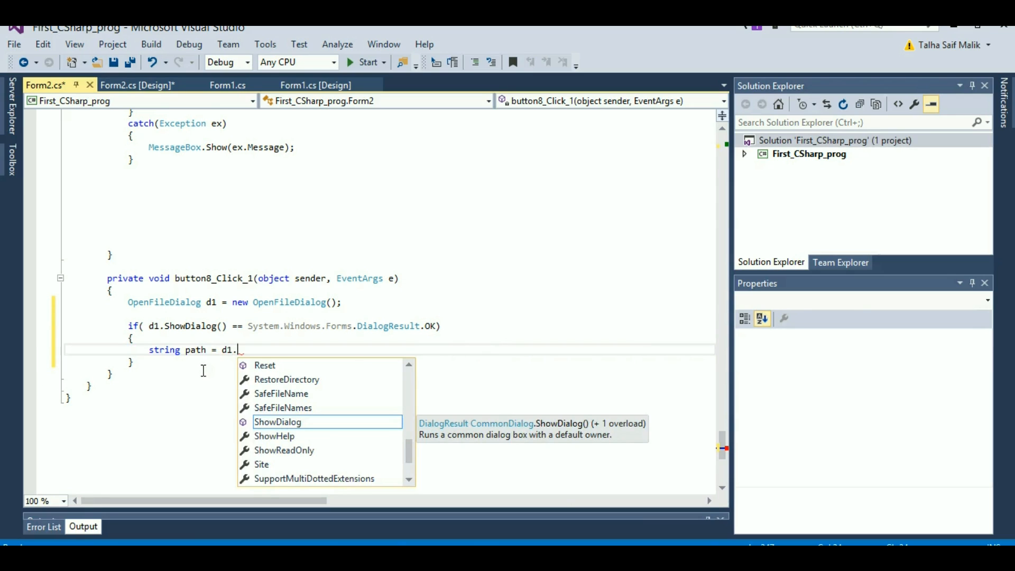
mouse_move(137, 431)
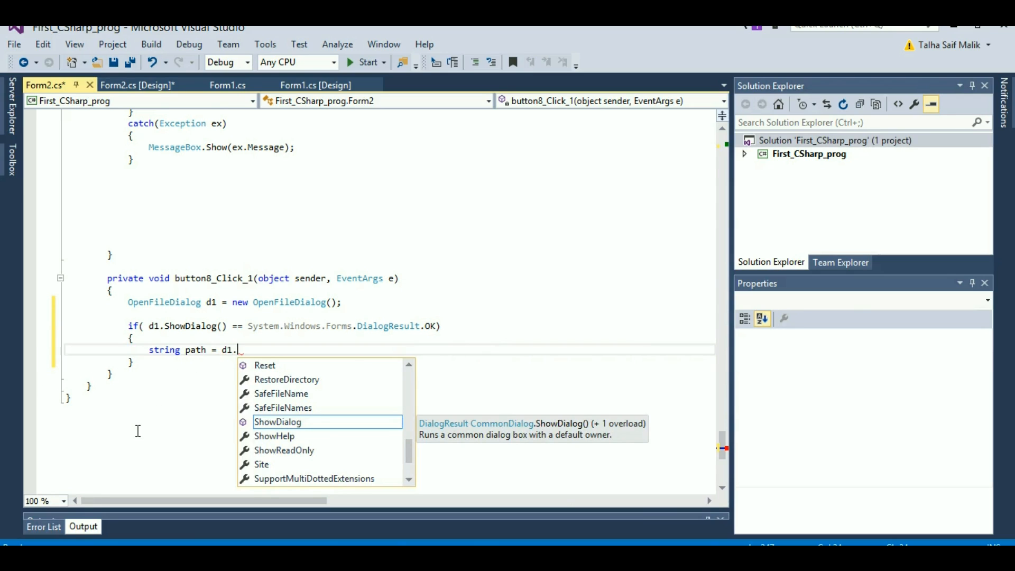
text(FileName)
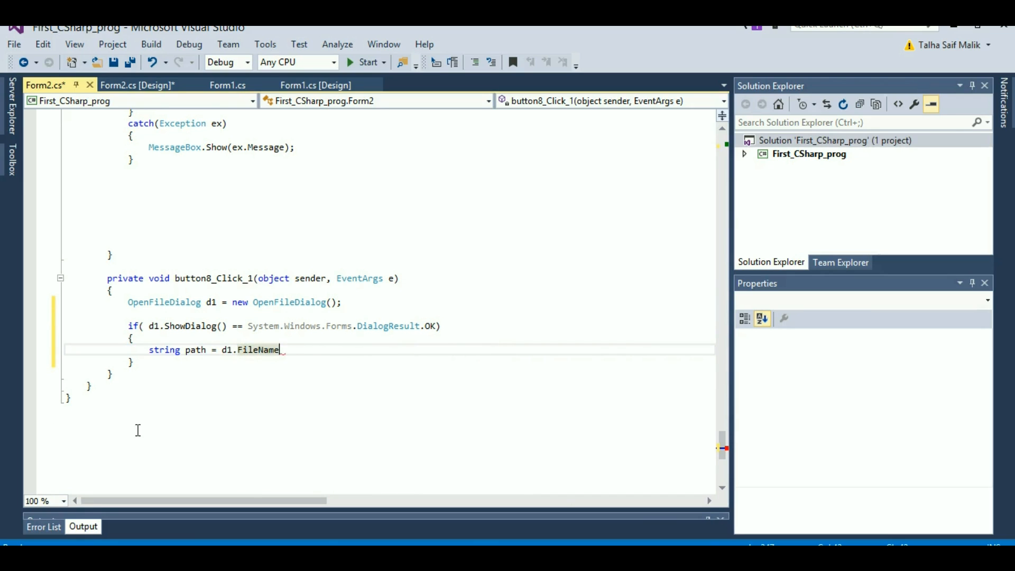
text(();)
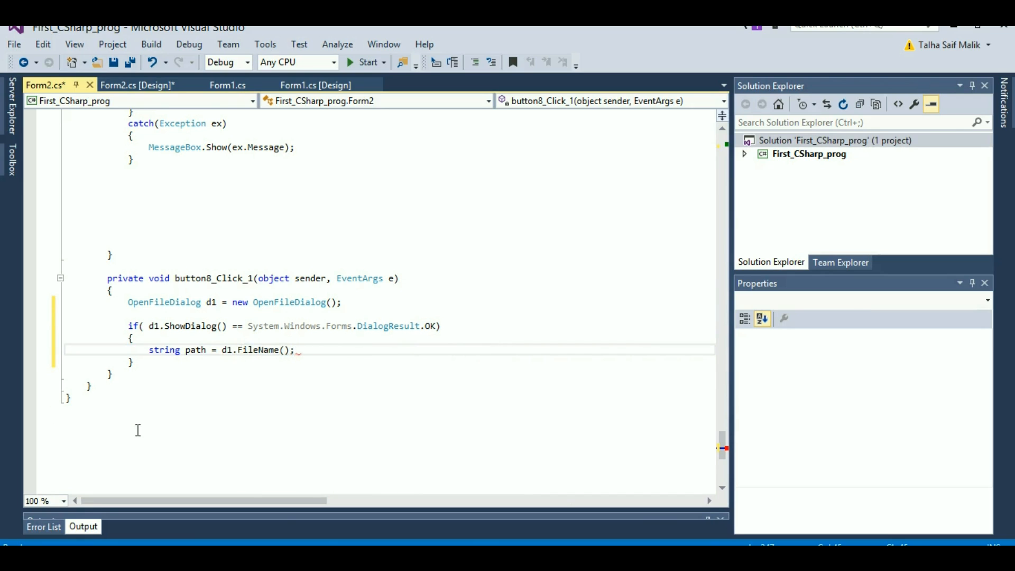
key(Return)
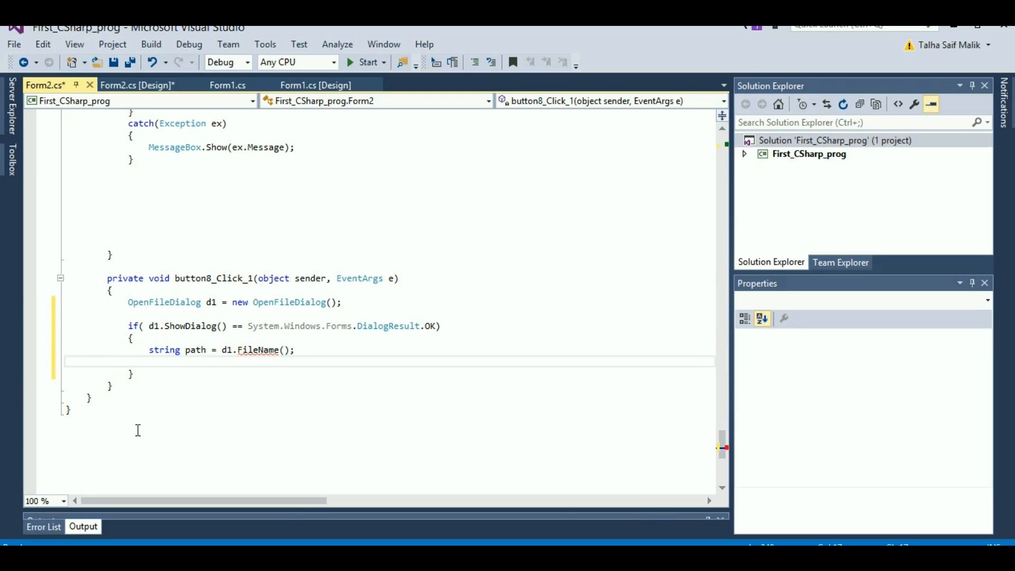
click(81, 360)
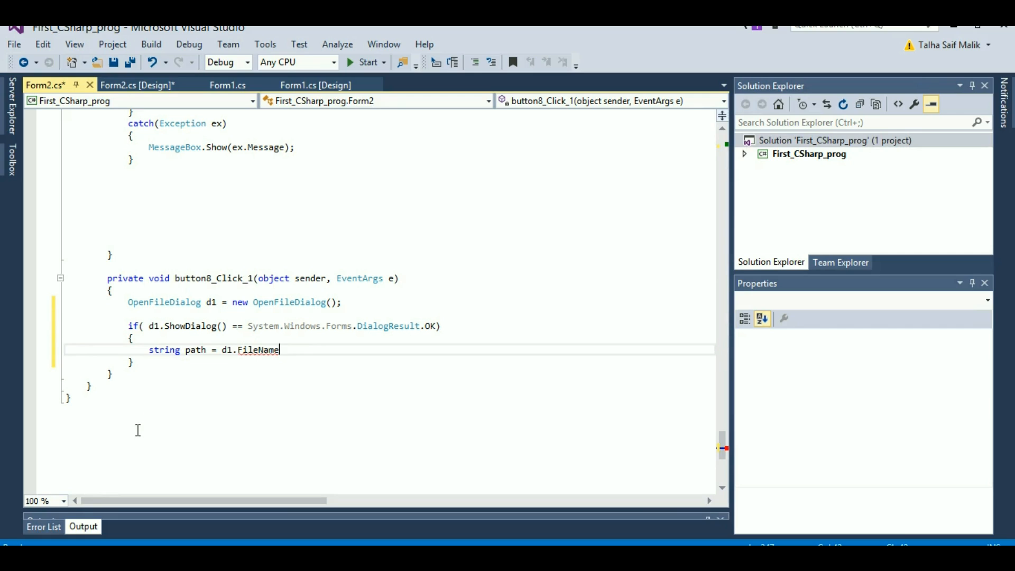
text(;)
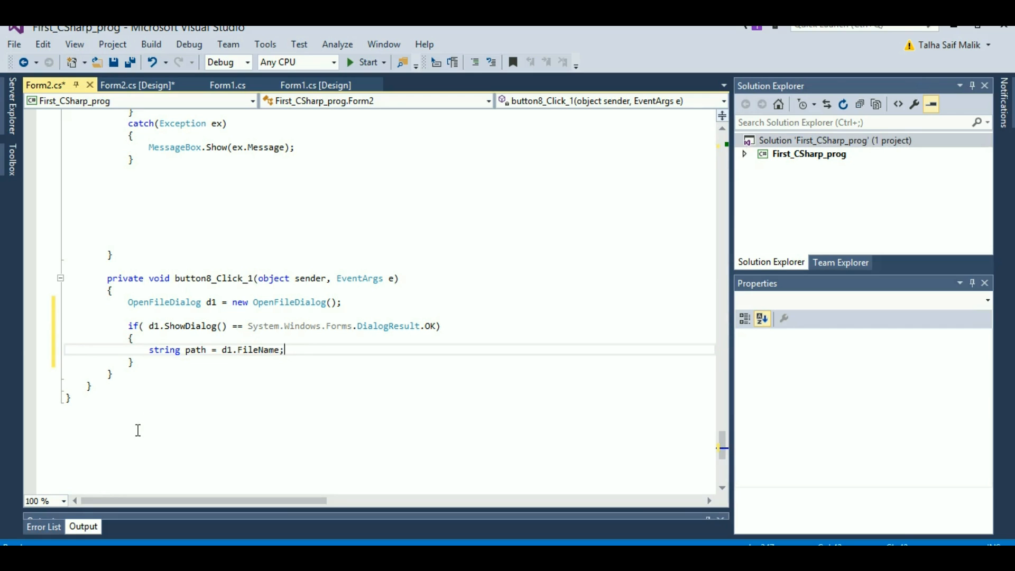
key(Enter)
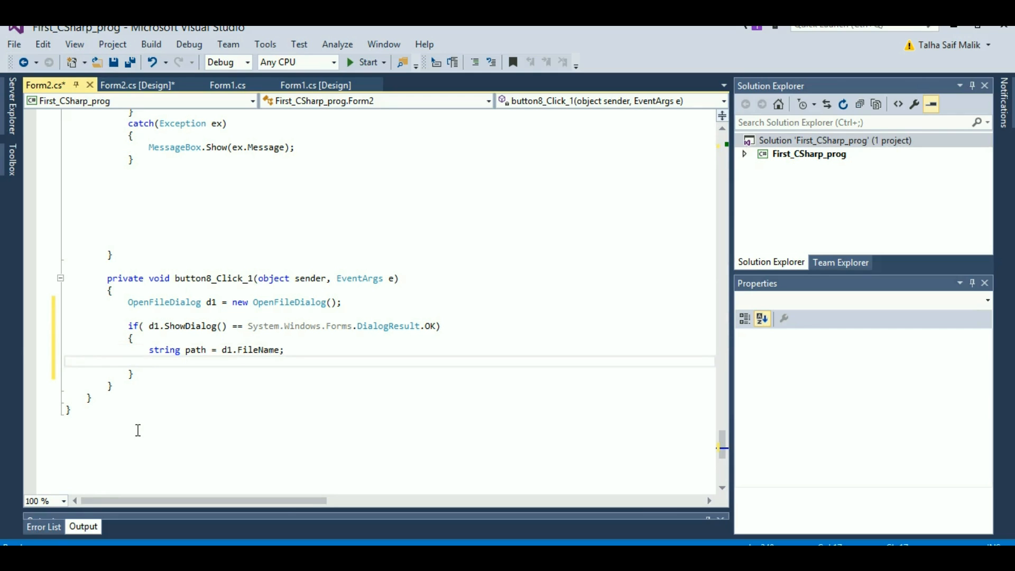
Add 'Process.Start(path);' on the new line inside the OK branch
text(Process)
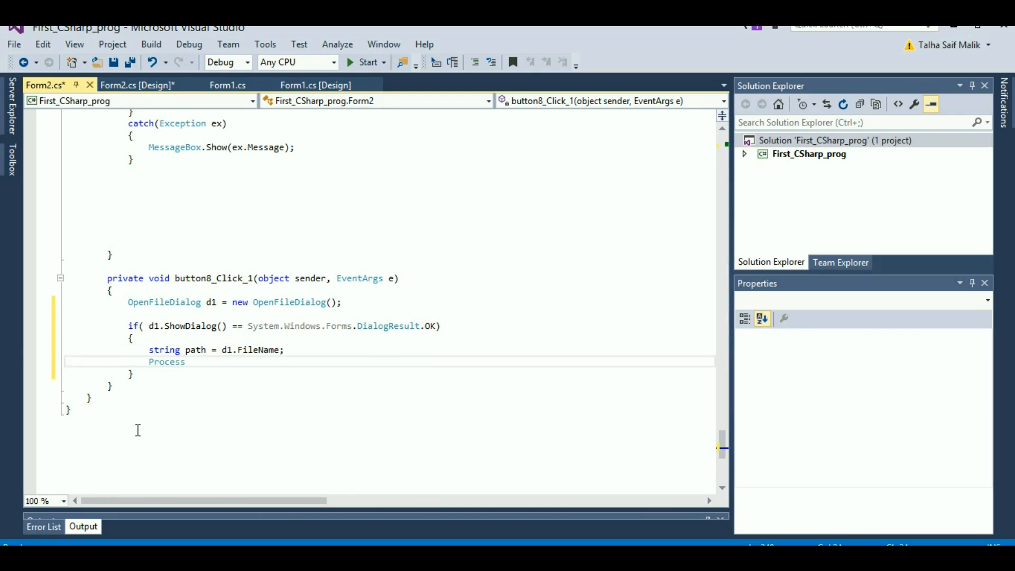
text(.Start)
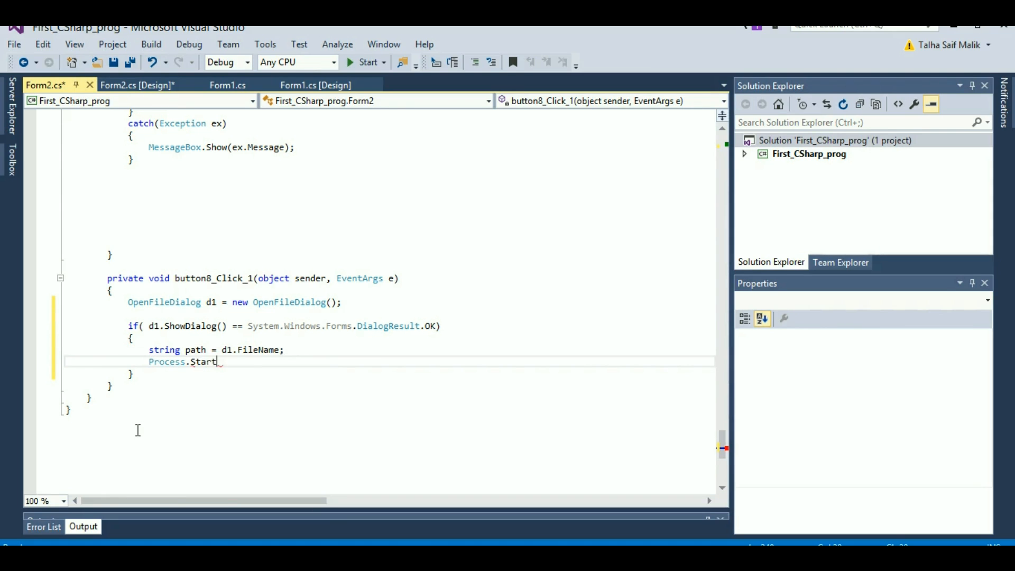
text(();)
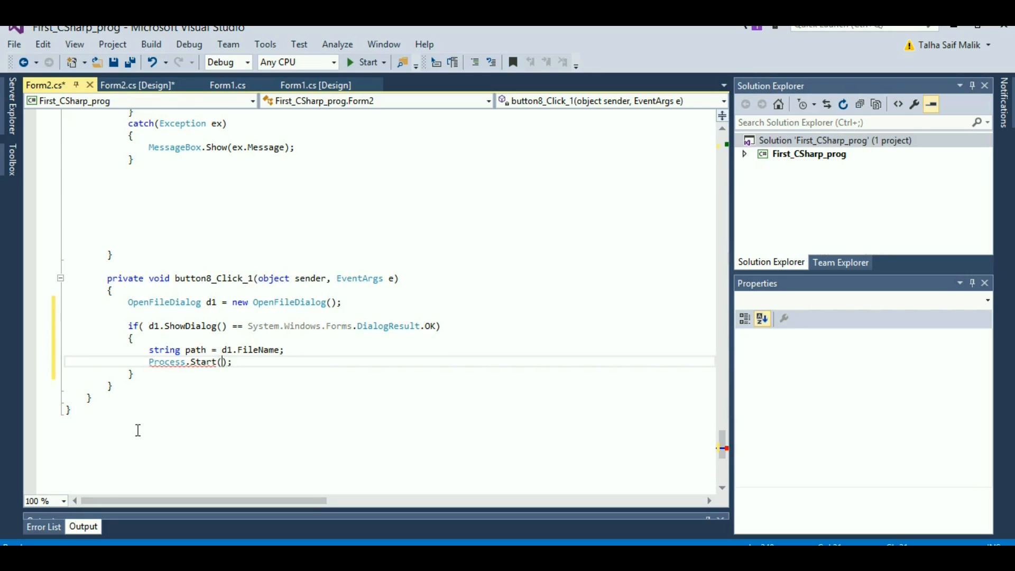
mouse_move(202, 362)
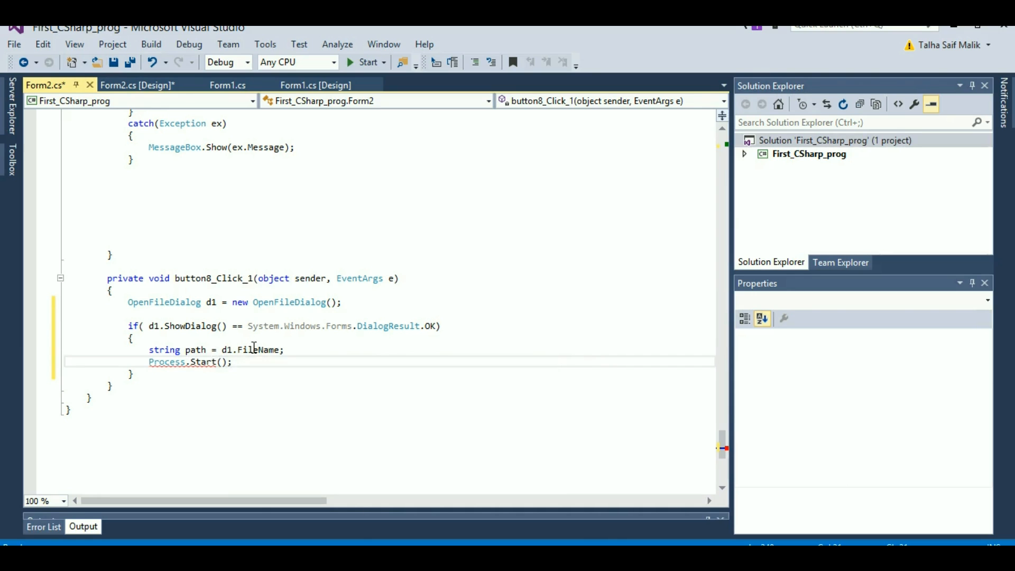
mouse_move(208, 350)
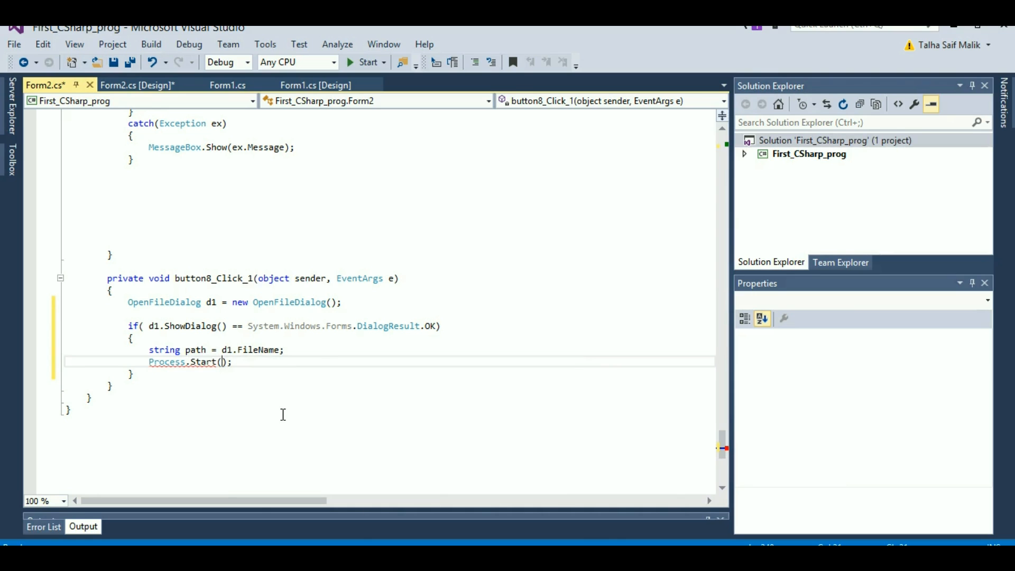
text(path)
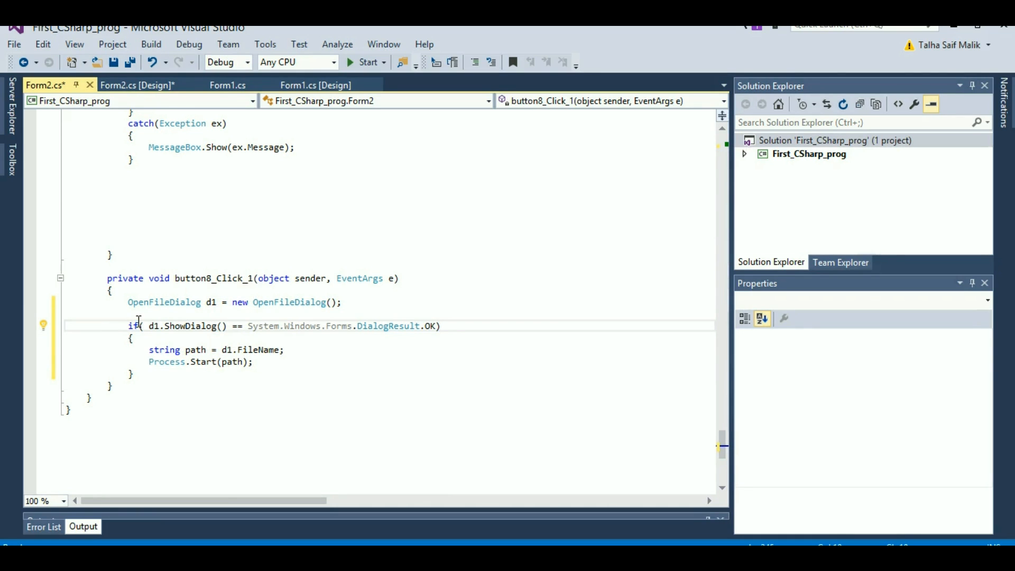
Highlight the dialog, OK-check, path and Process.Start lines in turn, then return to Form2 design
click(128, 302)
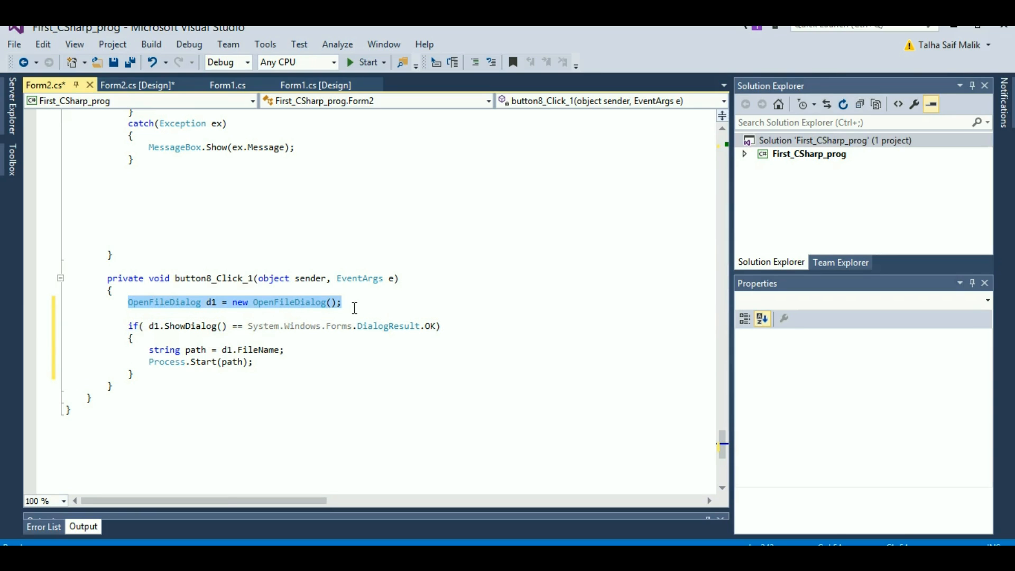
mouse_move(181, 342)
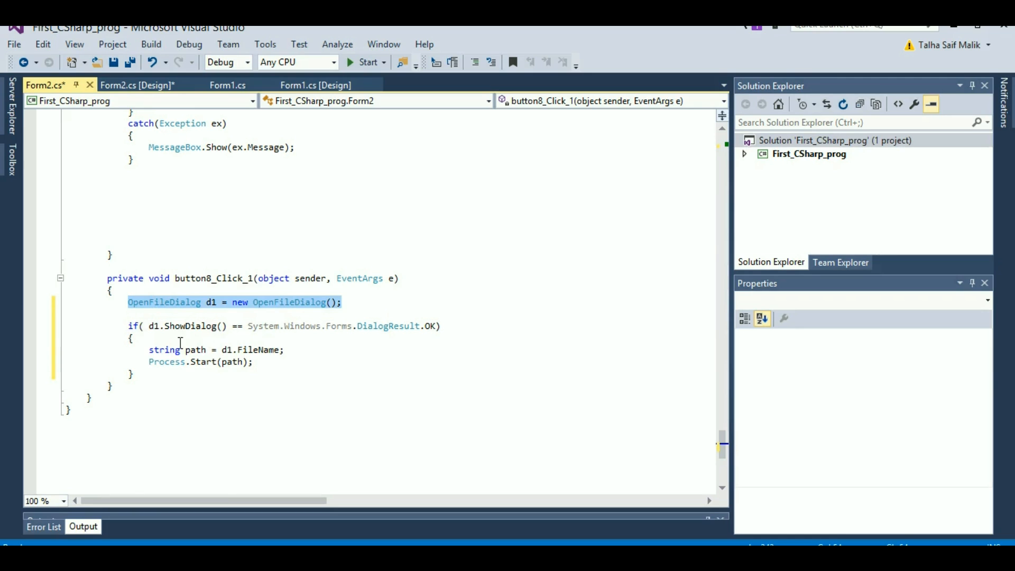
click(431, 326)
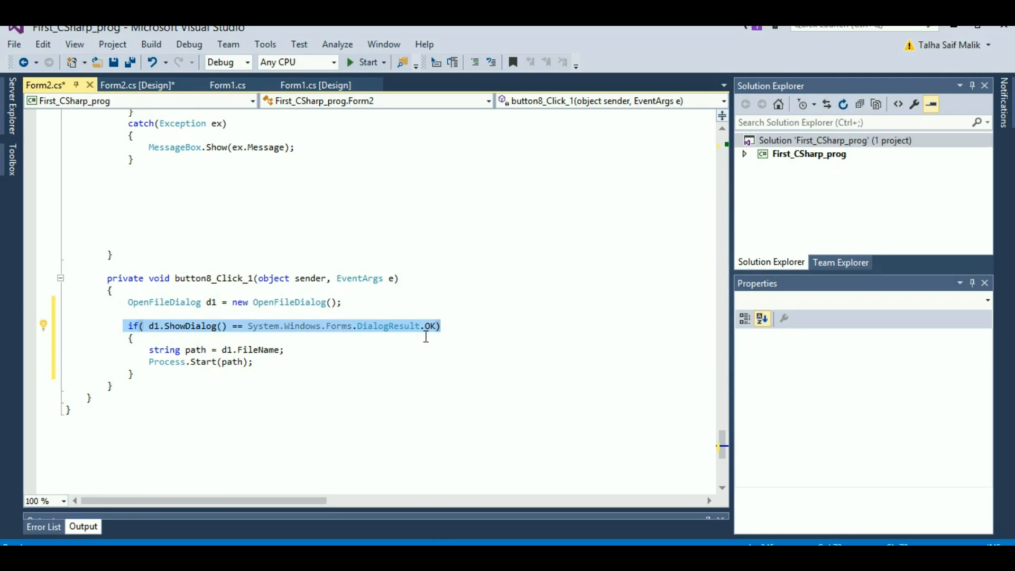
mouse_move(164, 349)
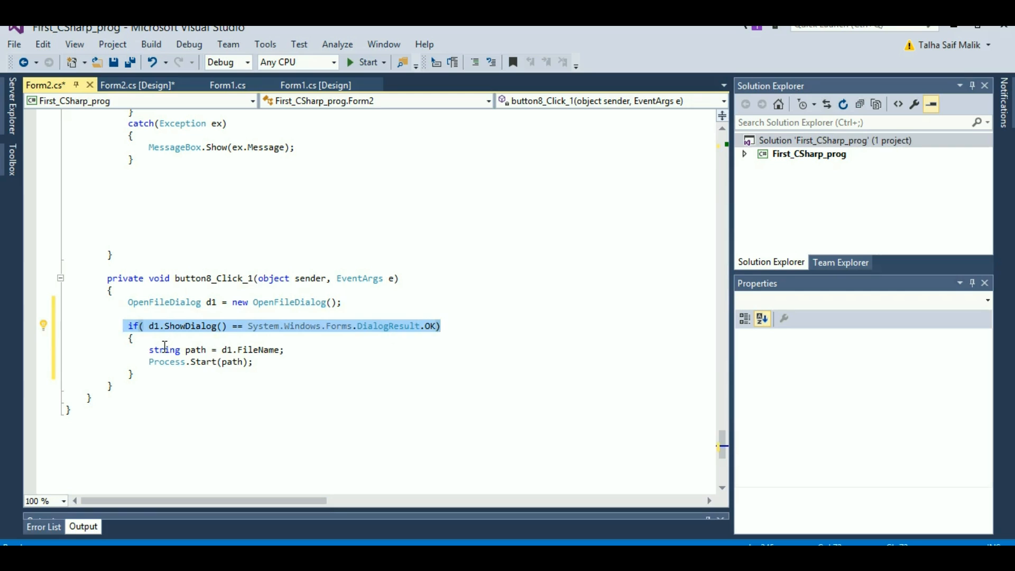
click(246, 361)
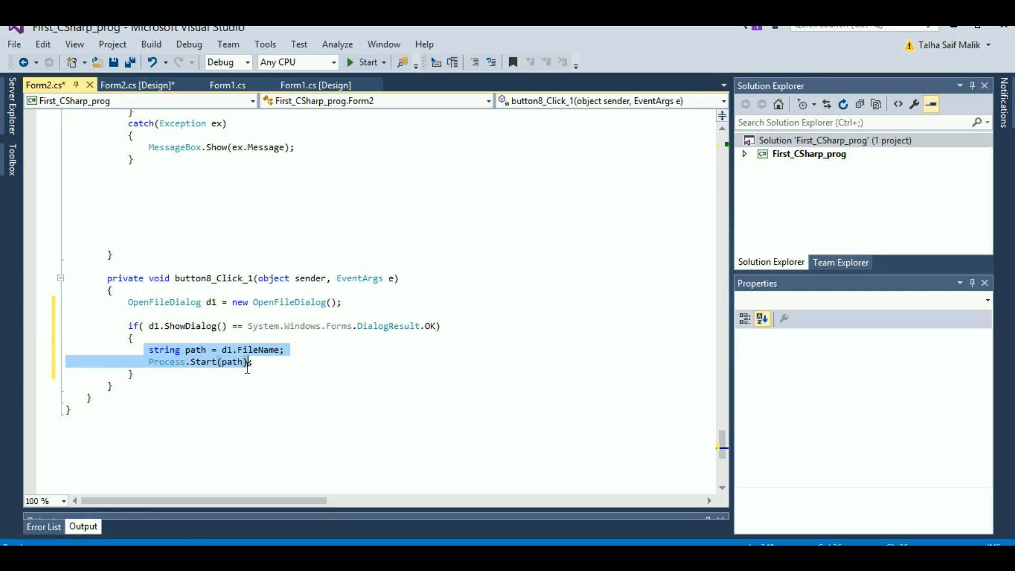
click(277, 361)
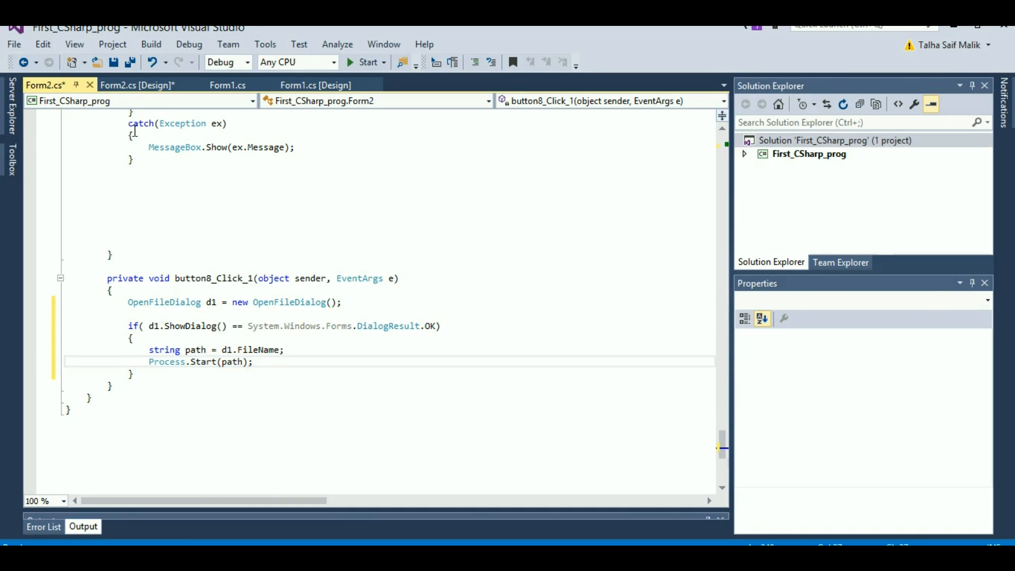
click(138, 84)
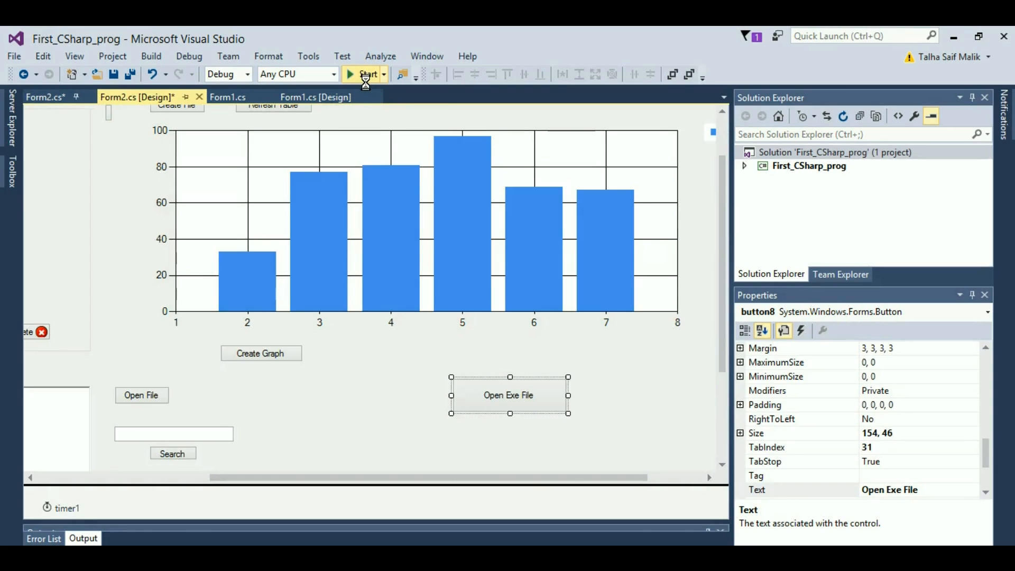
Start the project, enter the password and log in to reach Form2
click(366, 74)
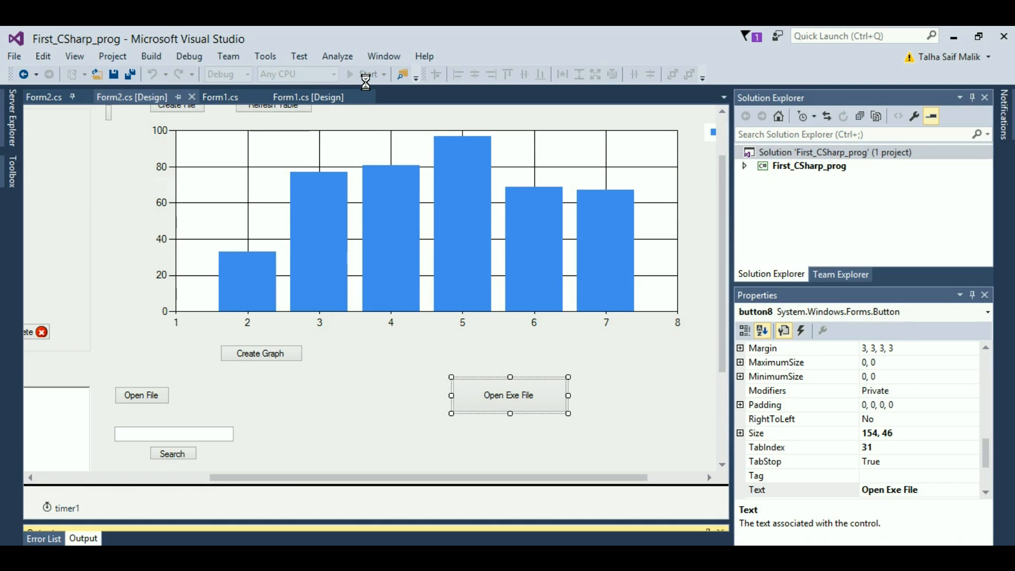
click(367, 74)
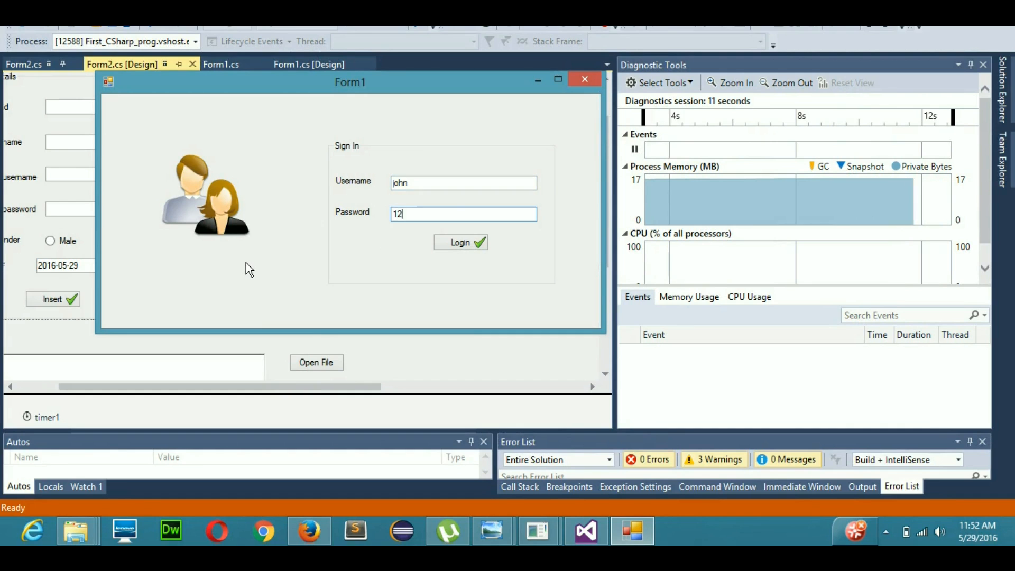
text(3)
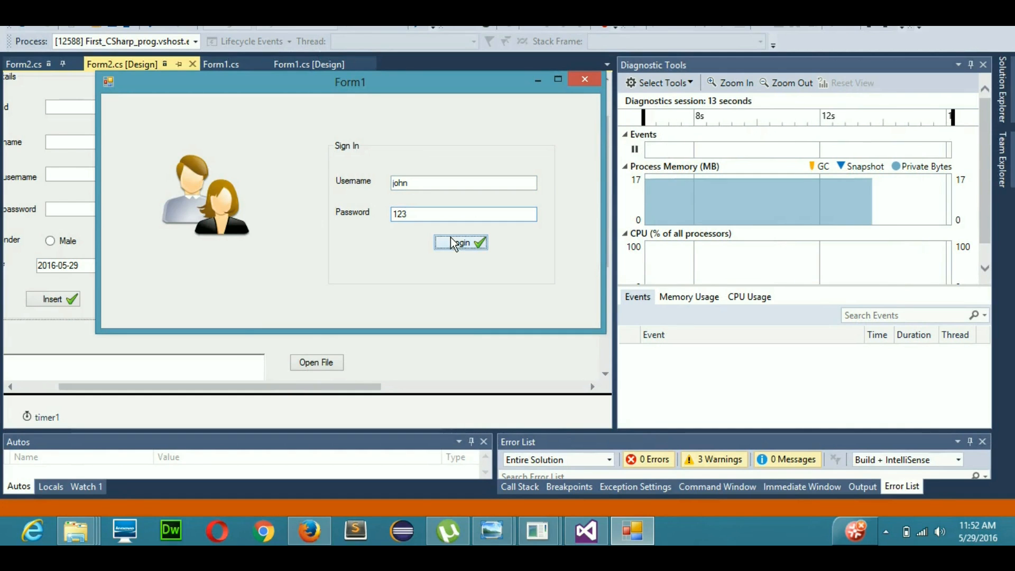
click(460, 242)
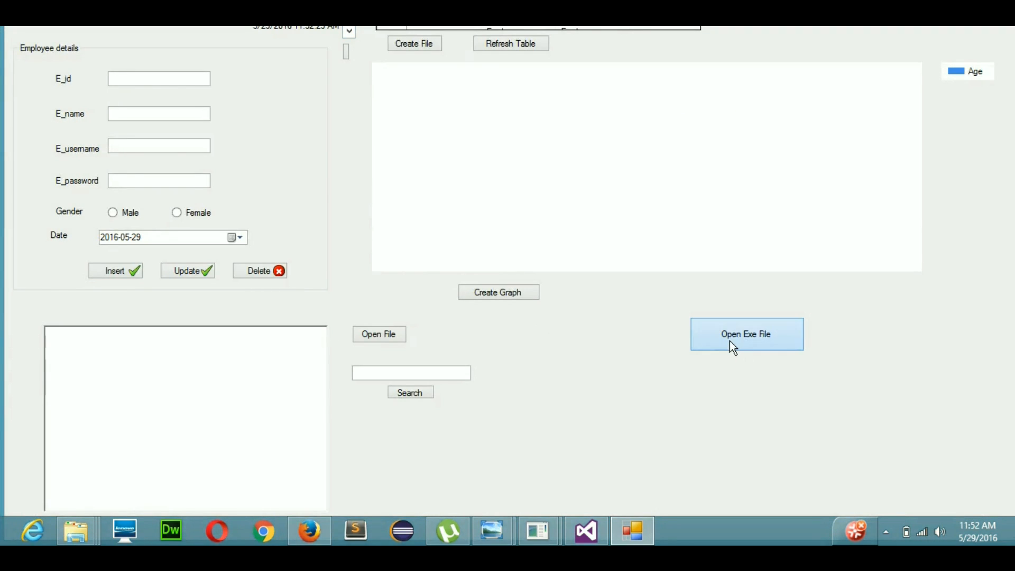
Use Open Exe File to select the Desktop's Google Chrome shortcut and open it
click(746, 334)
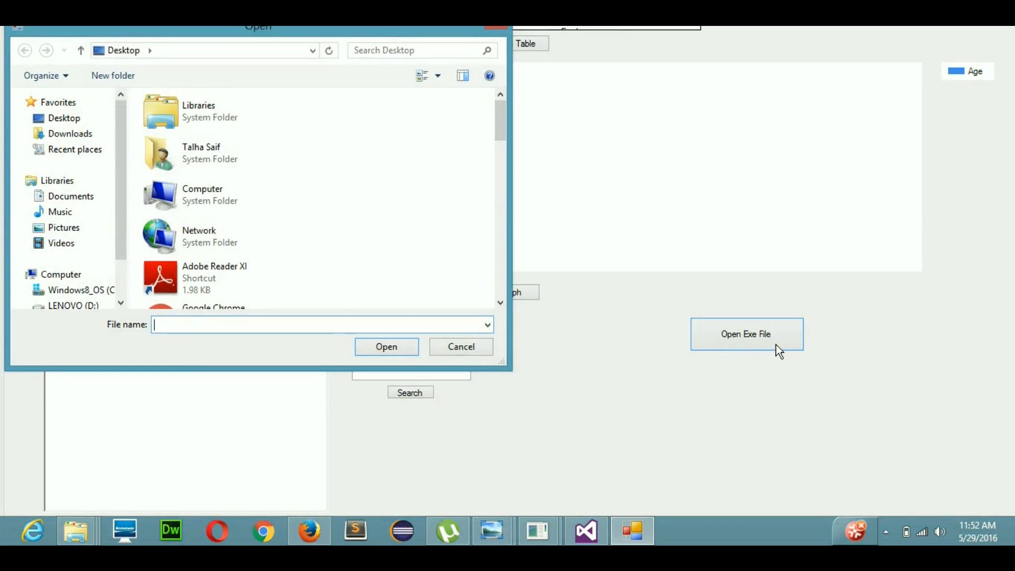
scroll(down, 3)
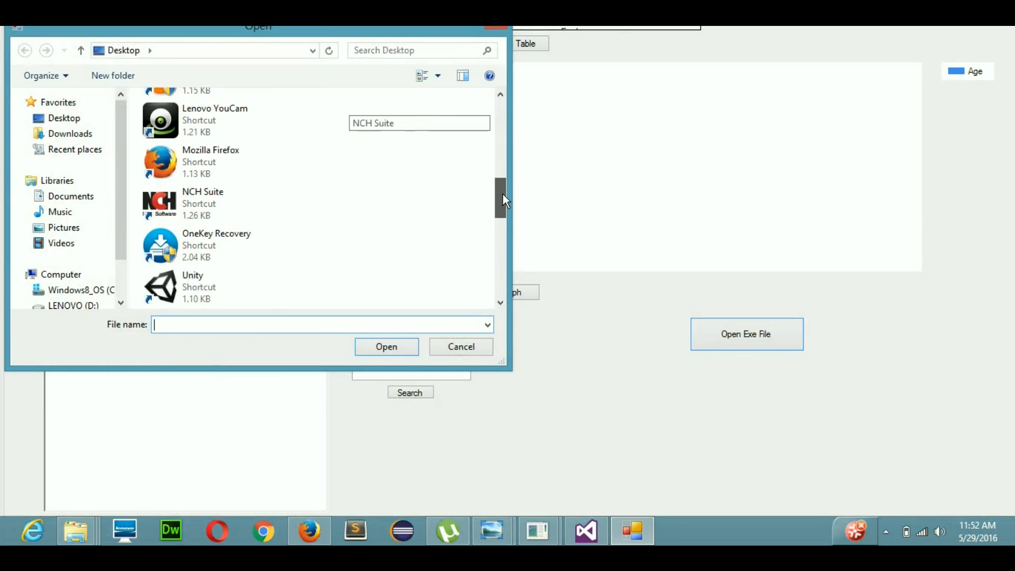
scroll(up, 3)
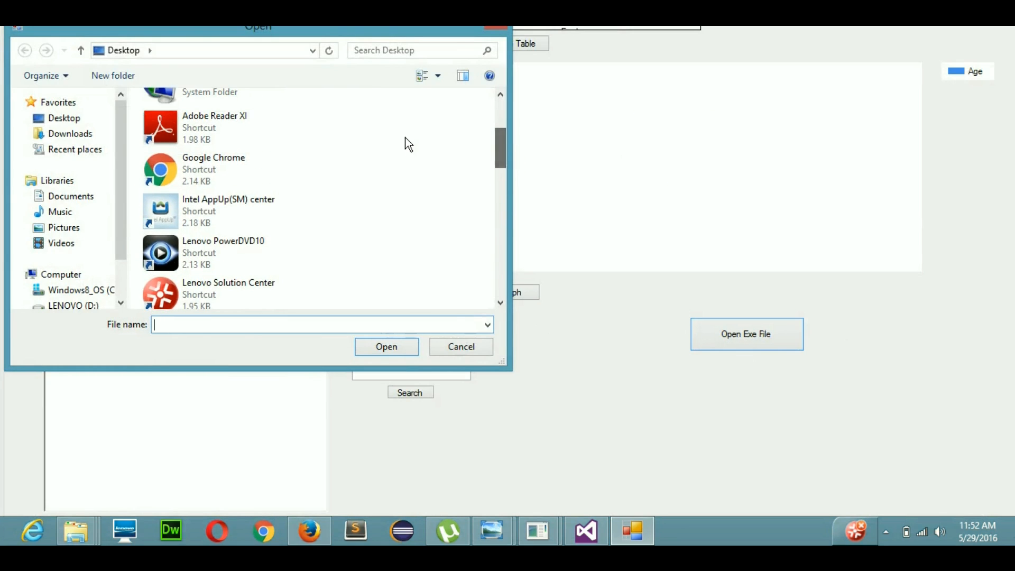
click(213, 170)
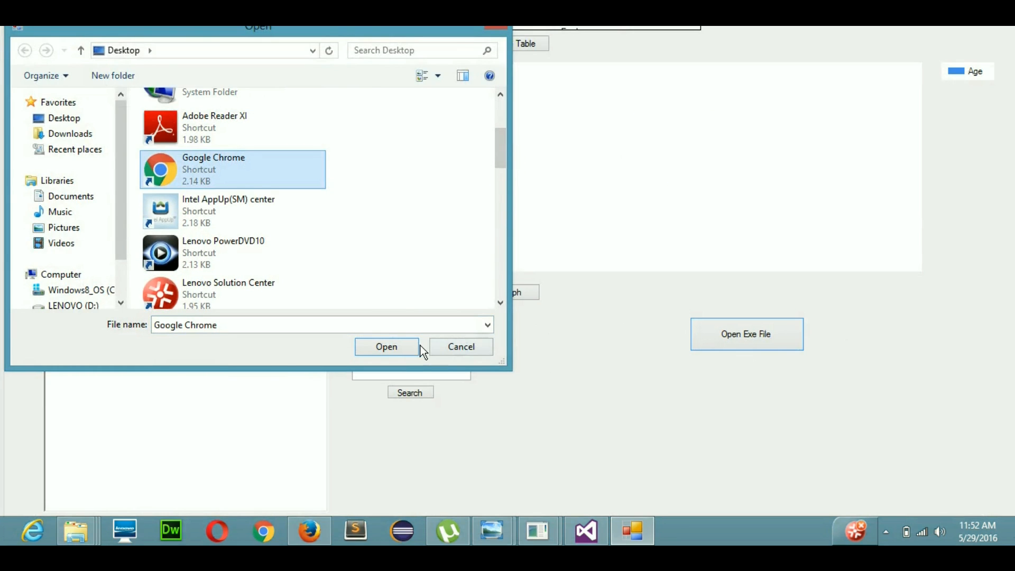
click(386, 346)
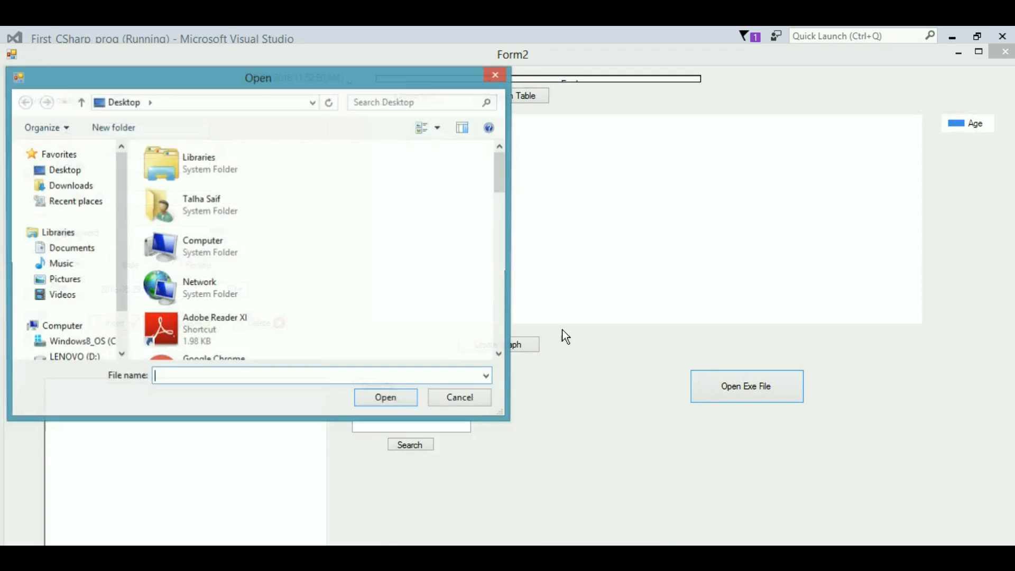
Scroll down the Open dialog's Desktop list and select the Pakistan PNG image
scroll(down, 3)
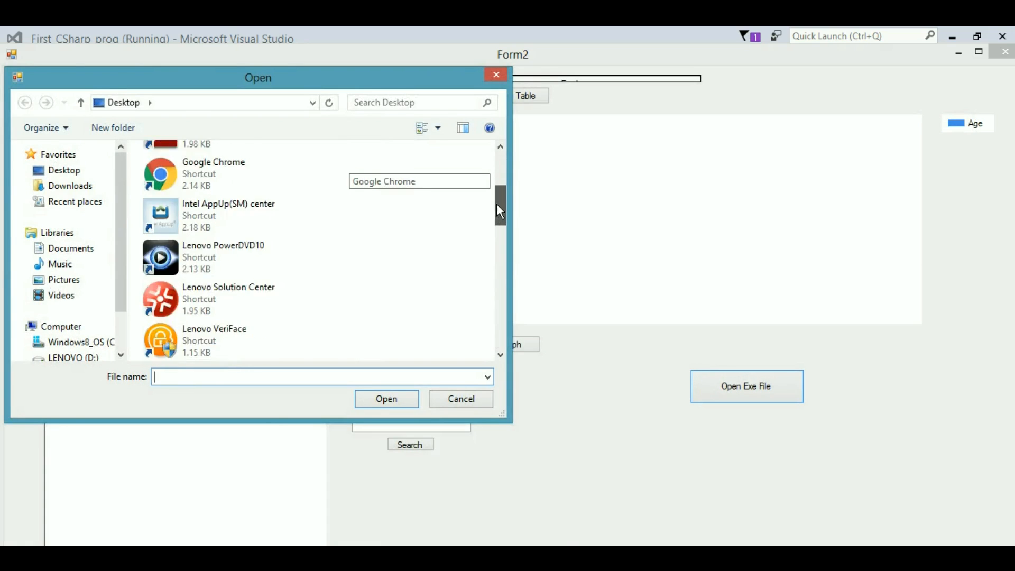
scroll(down, 3)
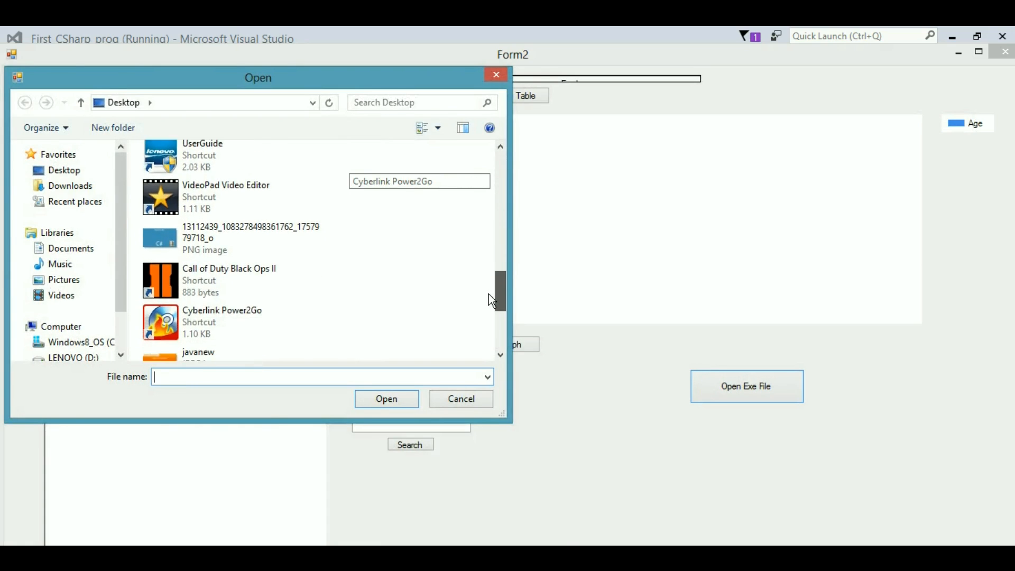
scroll(down, 3)
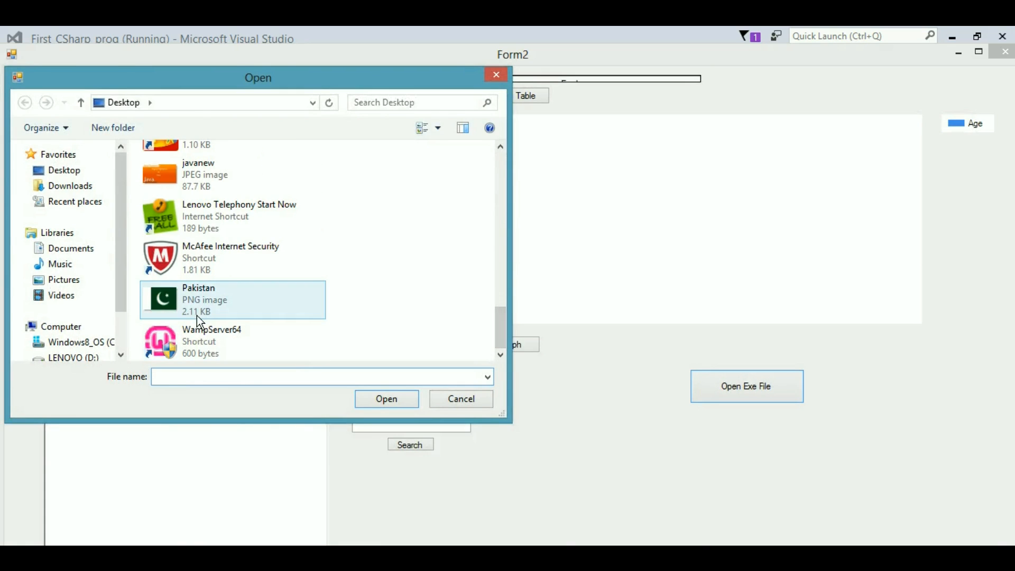
click(460, 398)
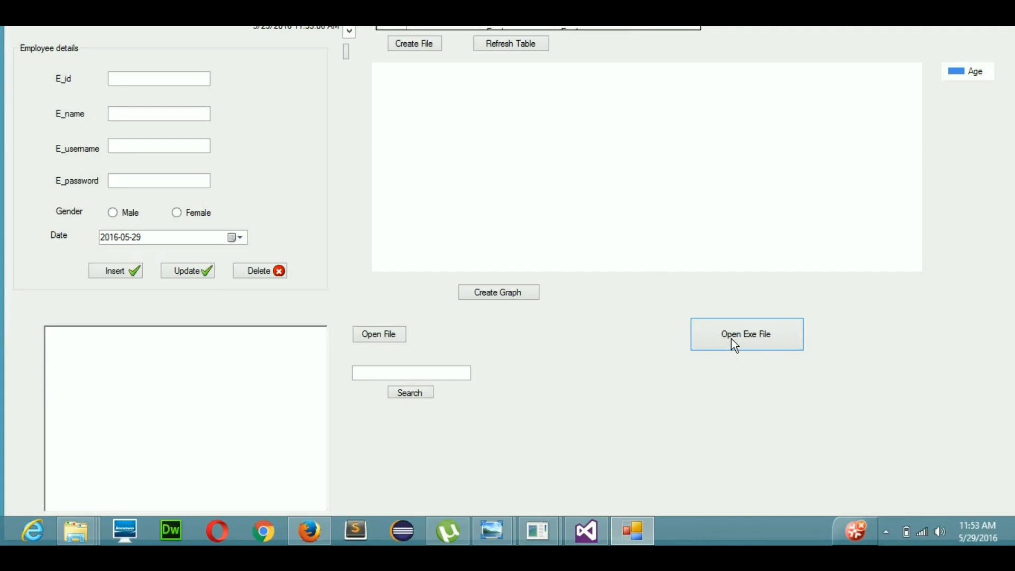
Trigger Open Exe File again, cancel, and dismiss the 'operation was canceled' message
click(745, 334)
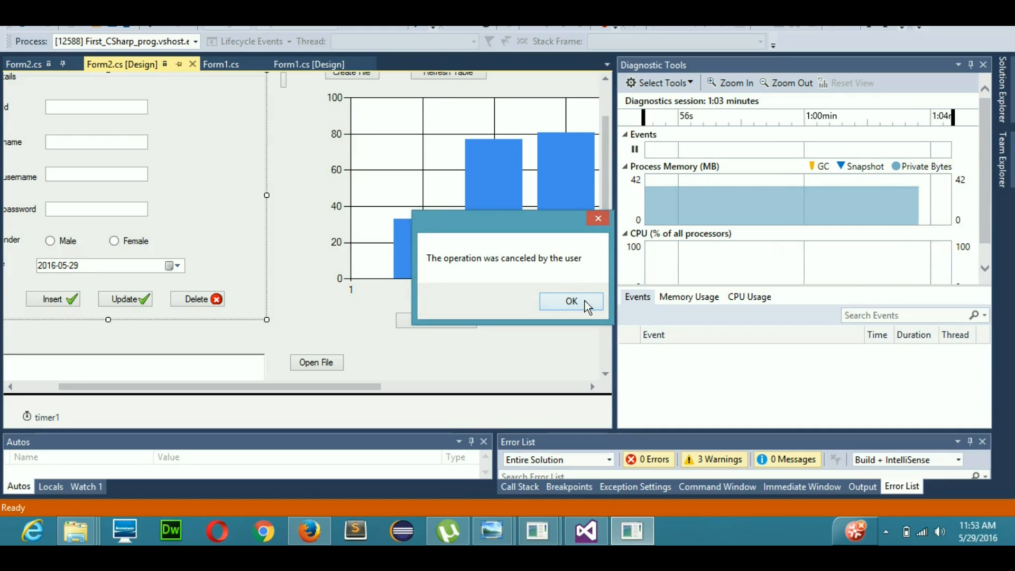
mouse_move(562, 270)
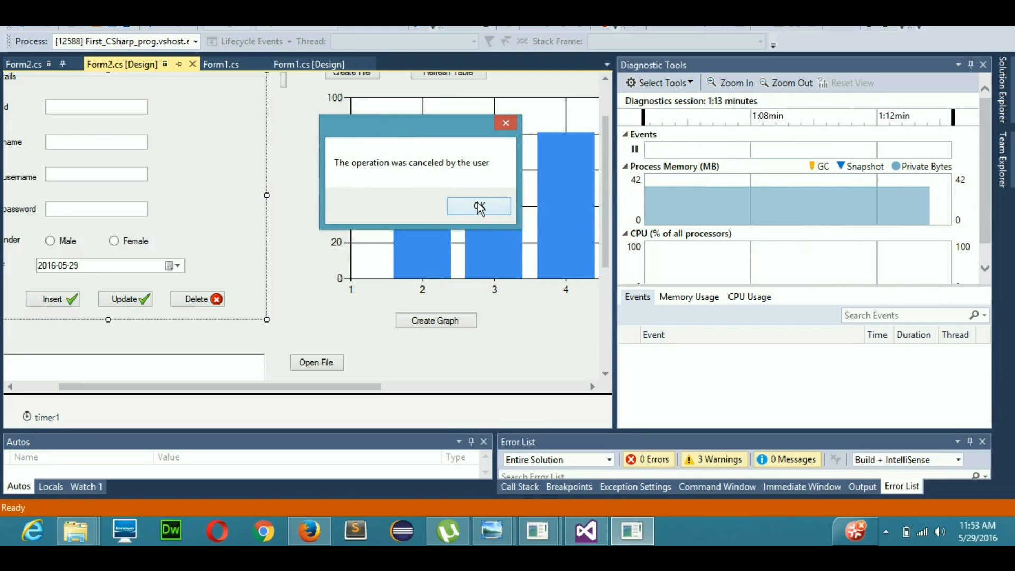
click(479, 206)
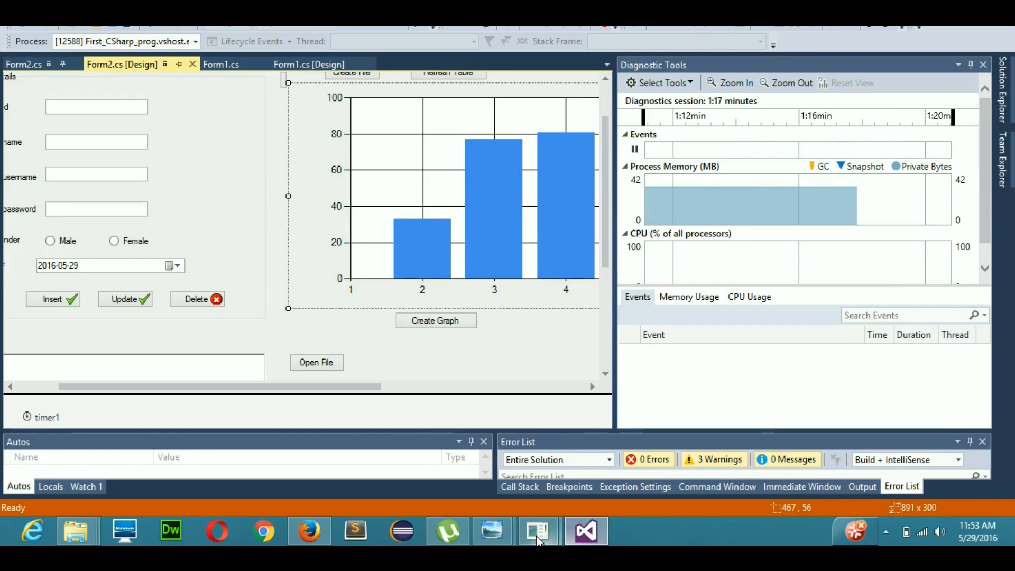
mouse_move(560, 511)
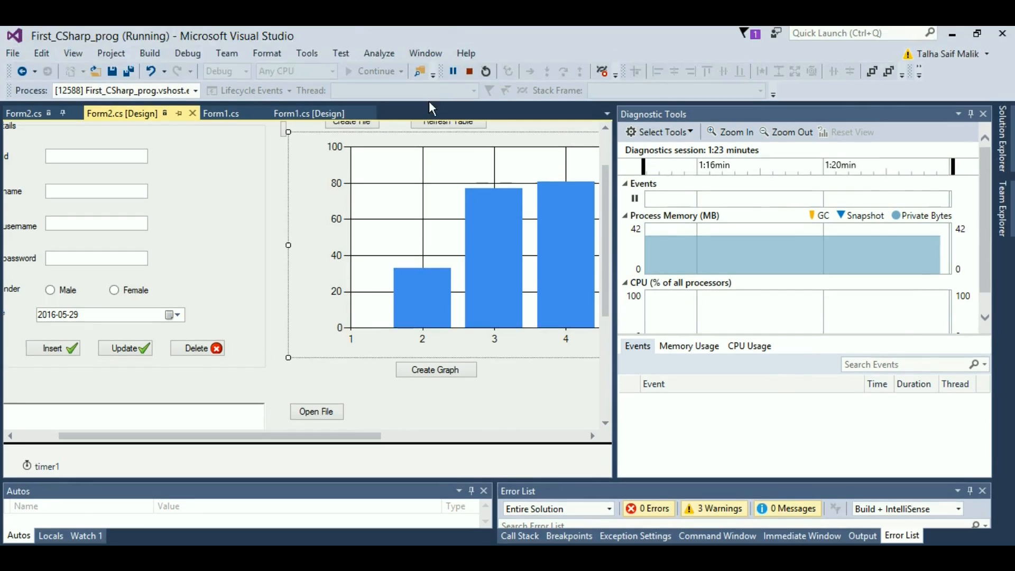
mouse_move(453, 73)
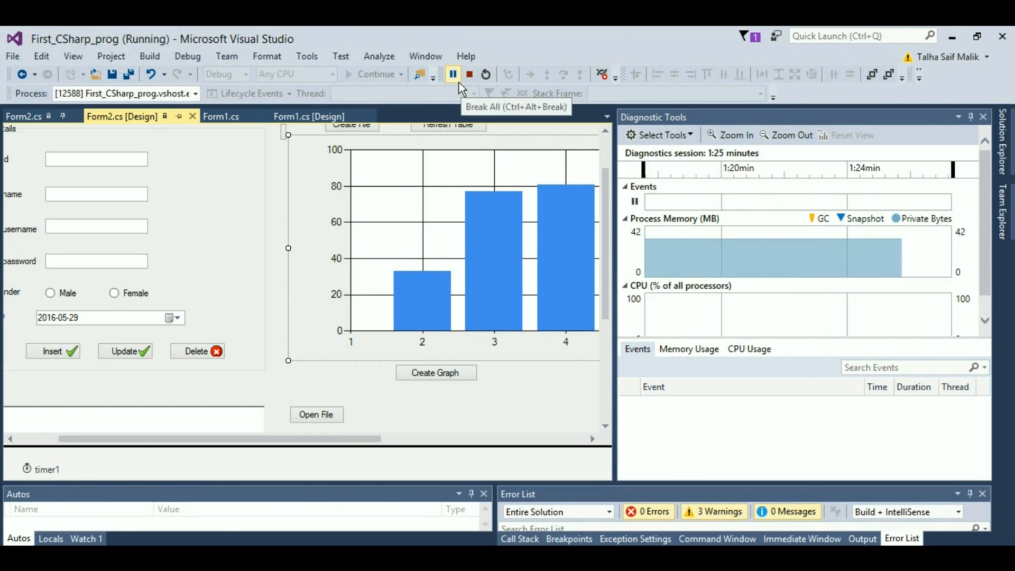